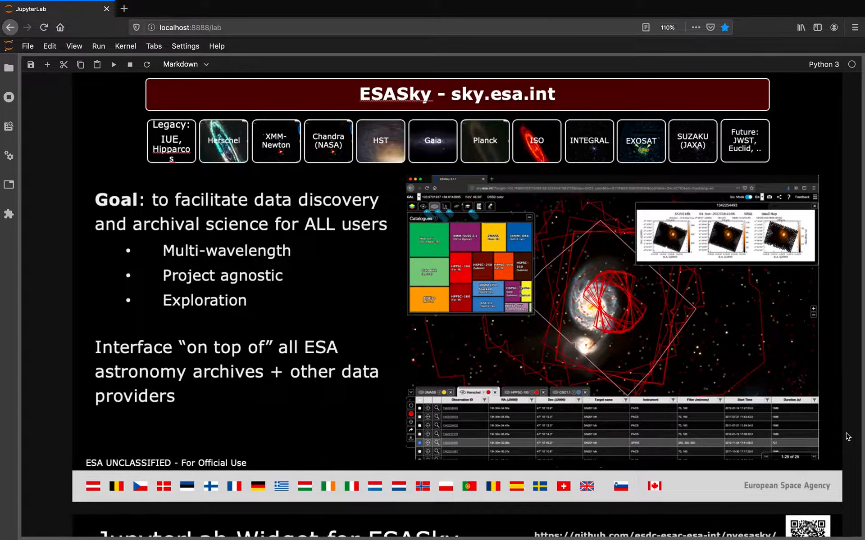
Step: Scroll down to the pyesasky import and widget-creation cells and the empty Output View
scroll("down", 3)
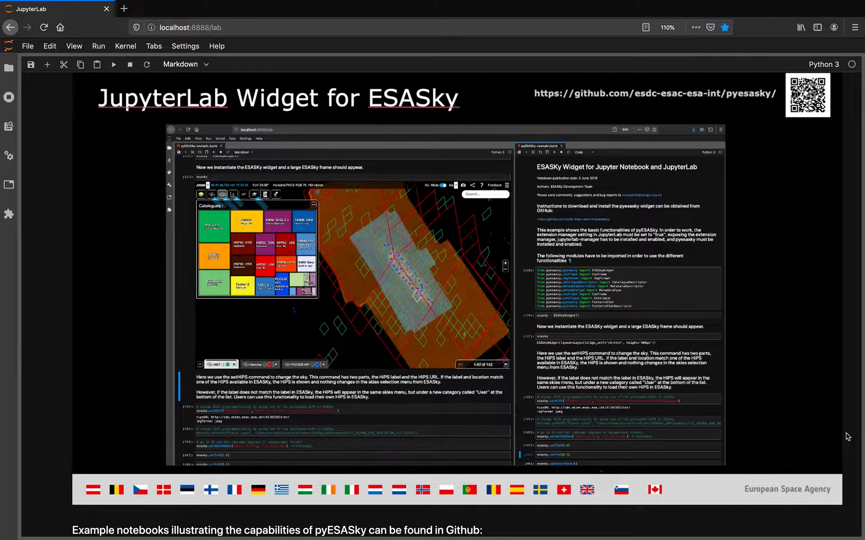
scroll("down", 3)
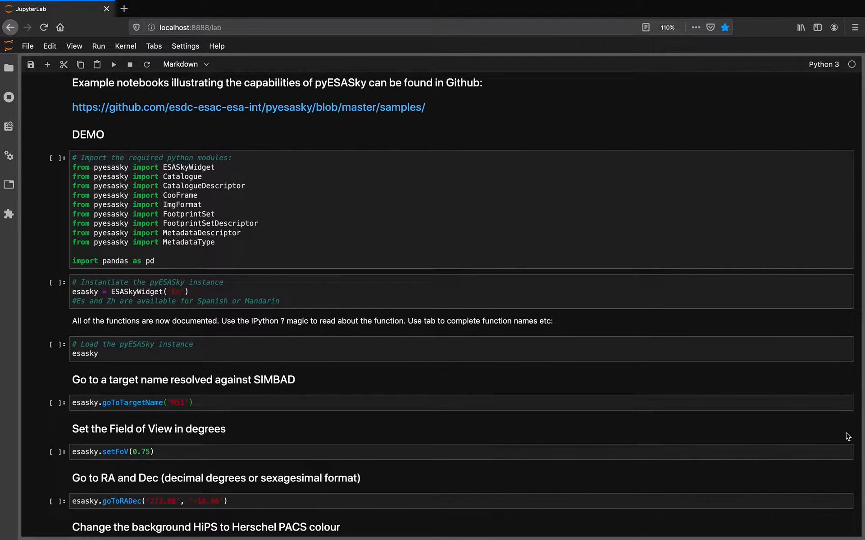
scroll("down", 3)
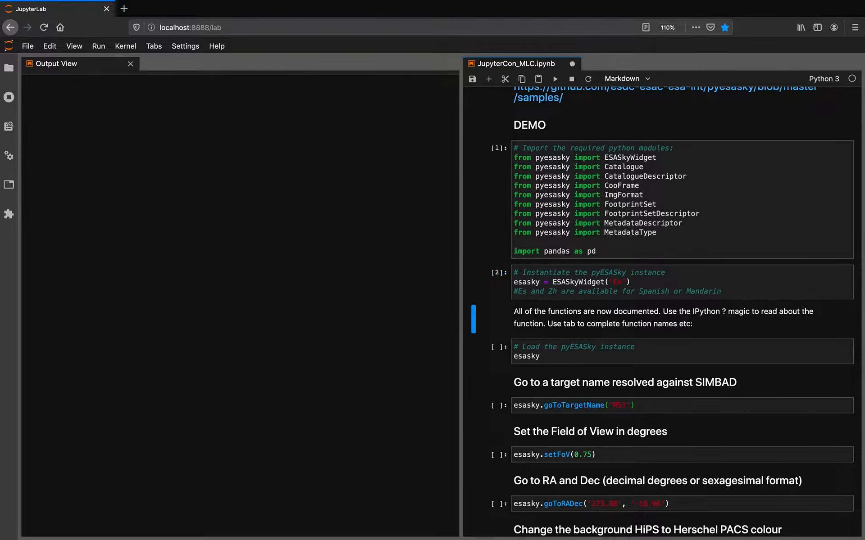
Step: Load the ESASky sky view, go to M51, set the field of view to 0.75 degrees and move to the given RA/Dec
left_click(555, 79)
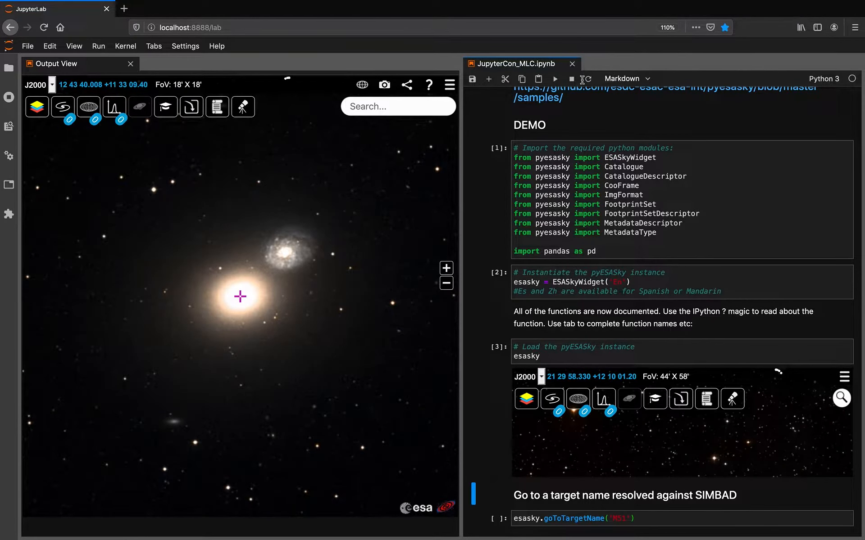
scroll("down", 3)
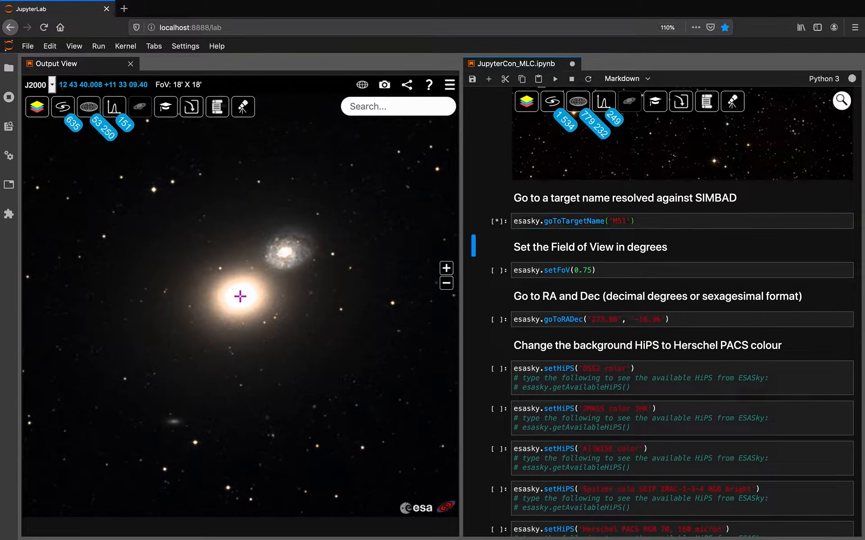
left_click(554, 78)
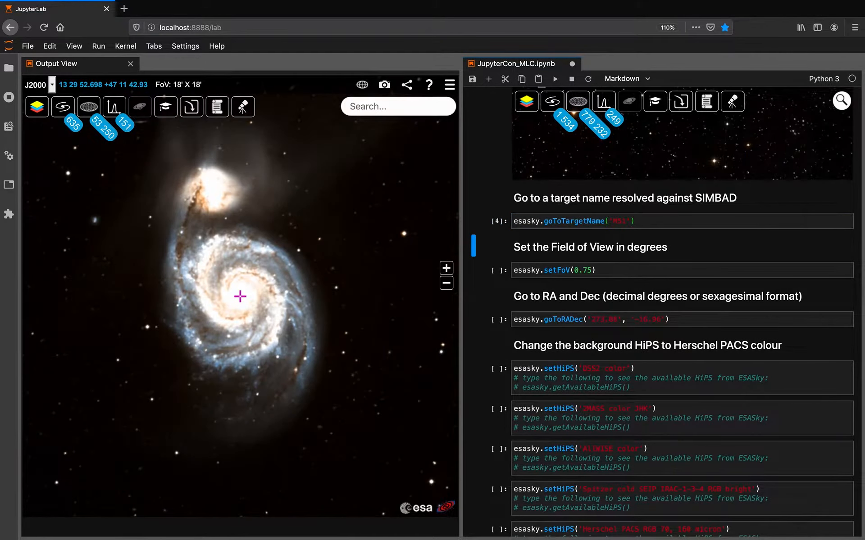
left_click(555, 78)
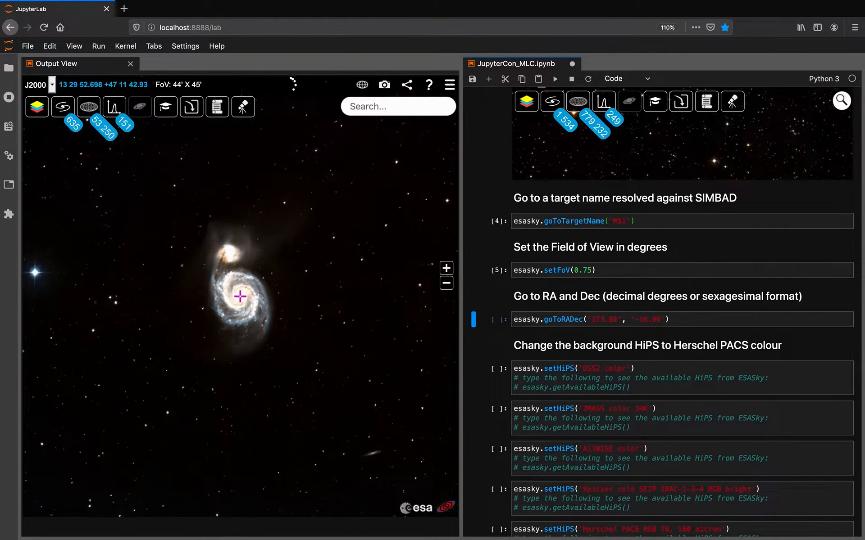
left_click(555, 78)
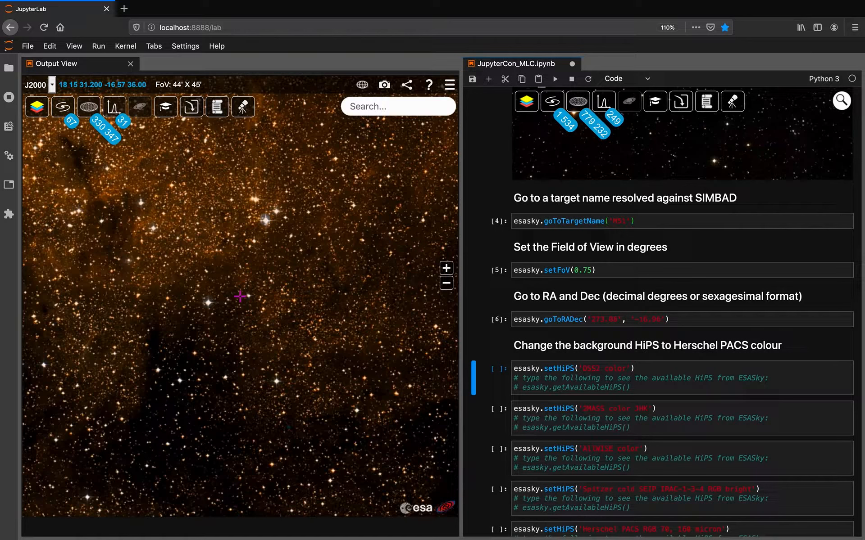
Step: Cycle the sky background through the HiPS surveys and cone-search for Chandra observations
left_click(555, 79)
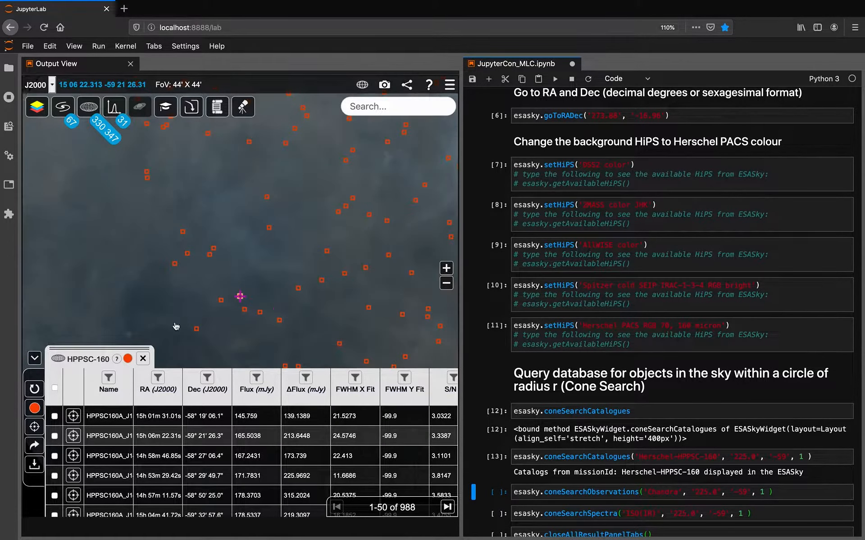
left_click(446, 283)
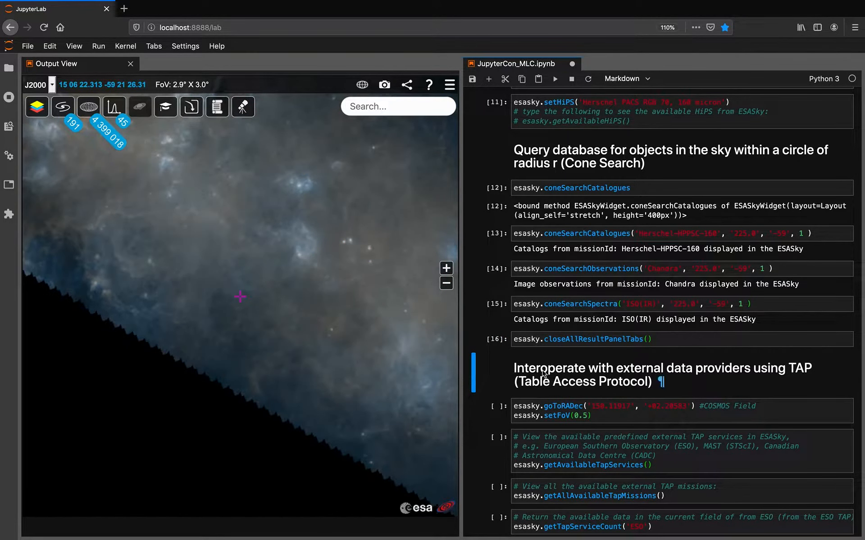
Step: Jump the sky view to the COSMOS field and list the available TAP services, missions and ESO counts
scroll("down", 3)
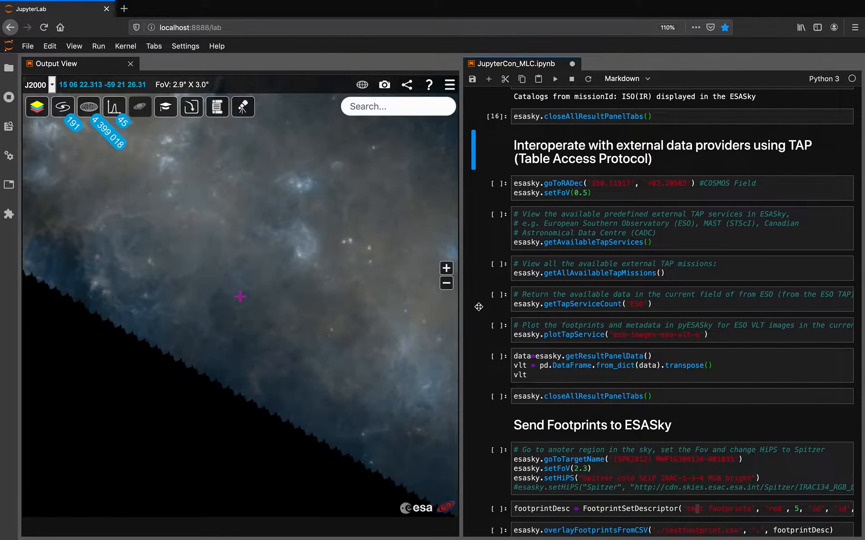
left_click(556, 79)
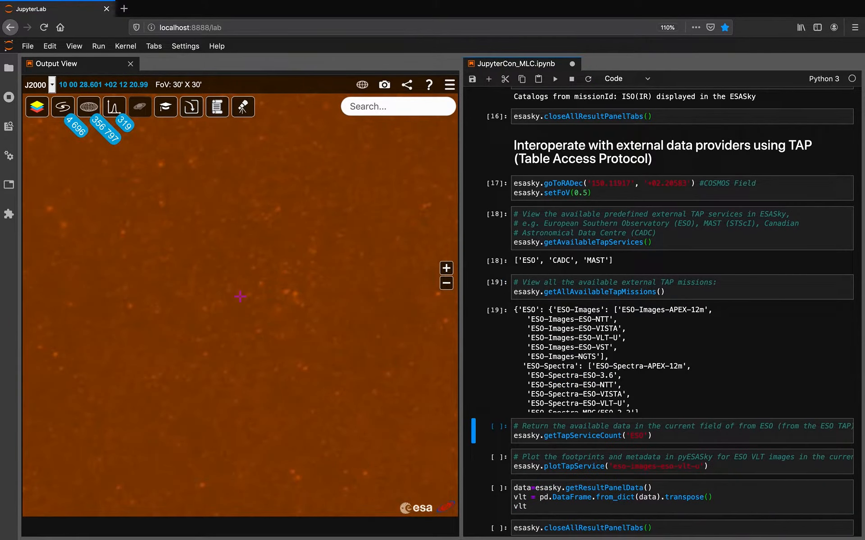
scroll("down", 3)
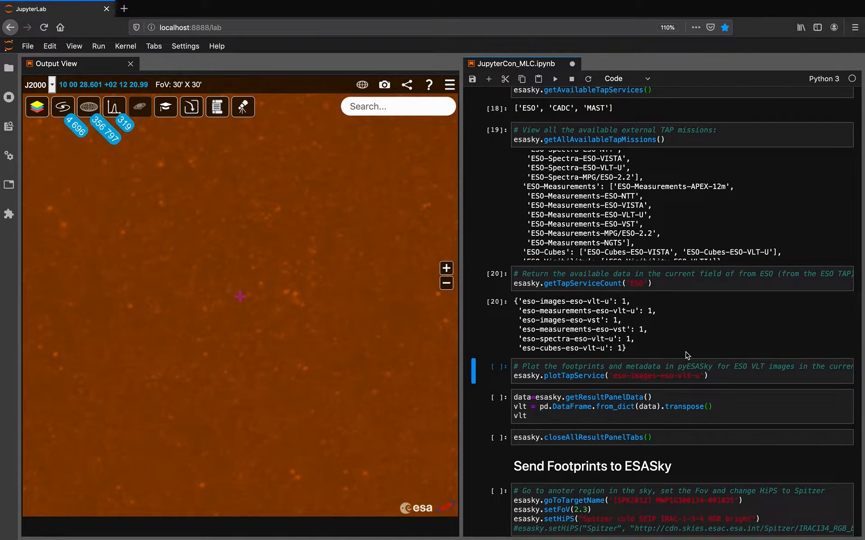
mouse_move(618, 331)
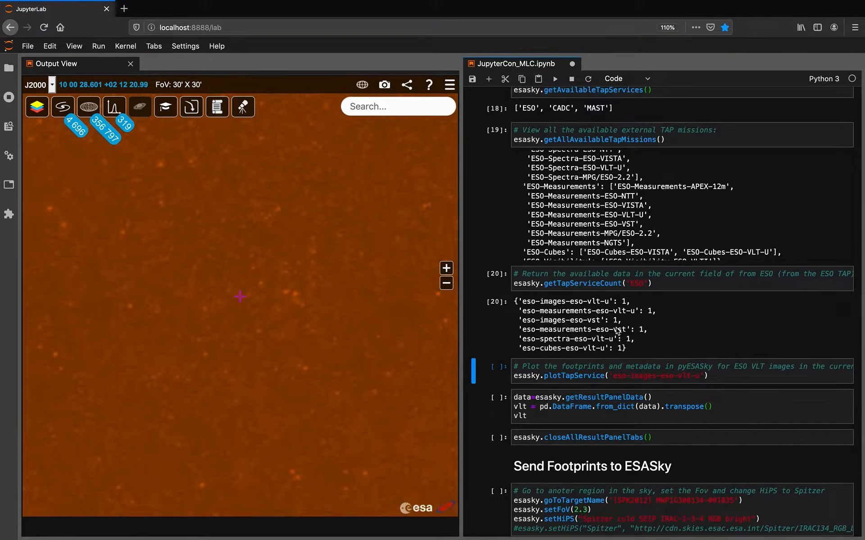
Step: Plot the ESO VLT-U image footprints, zoom out and back in, and load their 270-row table into a DataFrame
left_click(555, 78)
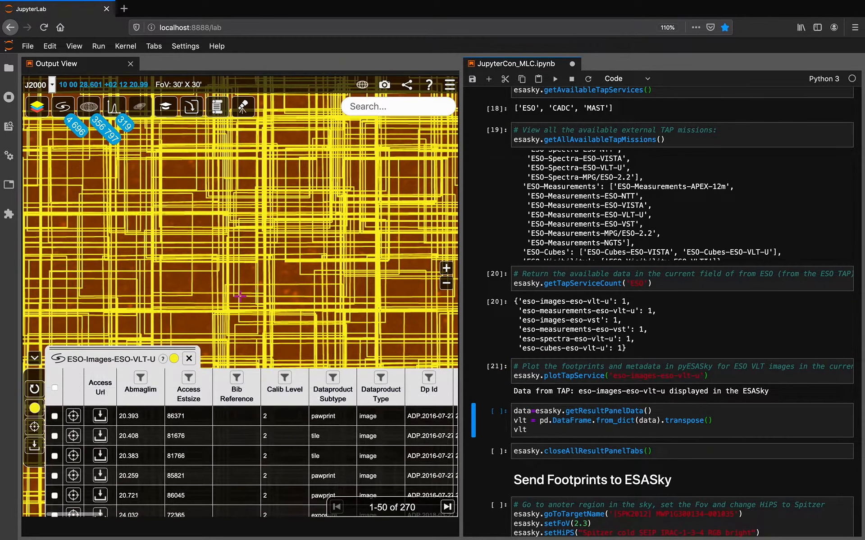
left_click(446, 283)
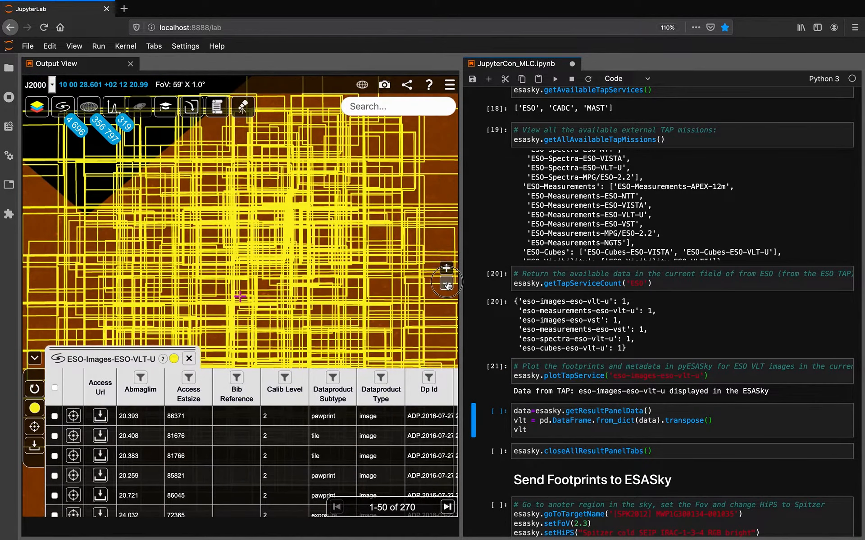
left_click(445, 268)
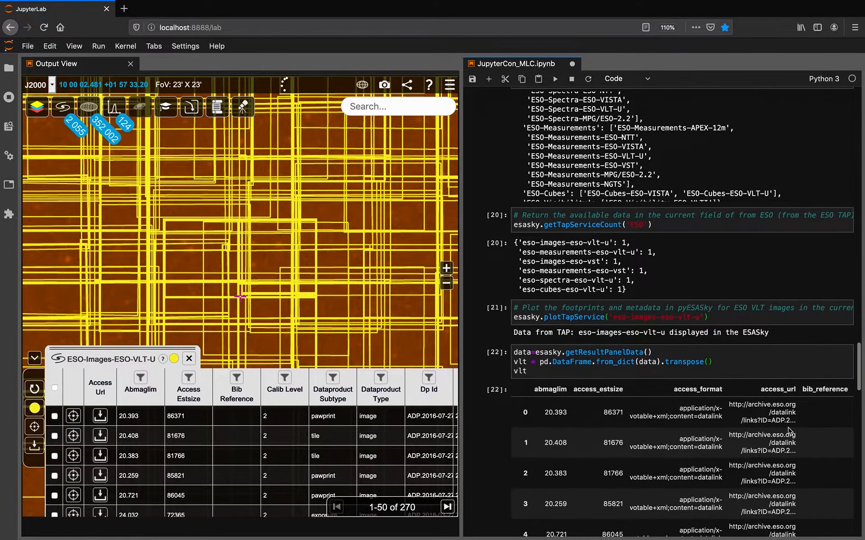
scroll("down", 3)
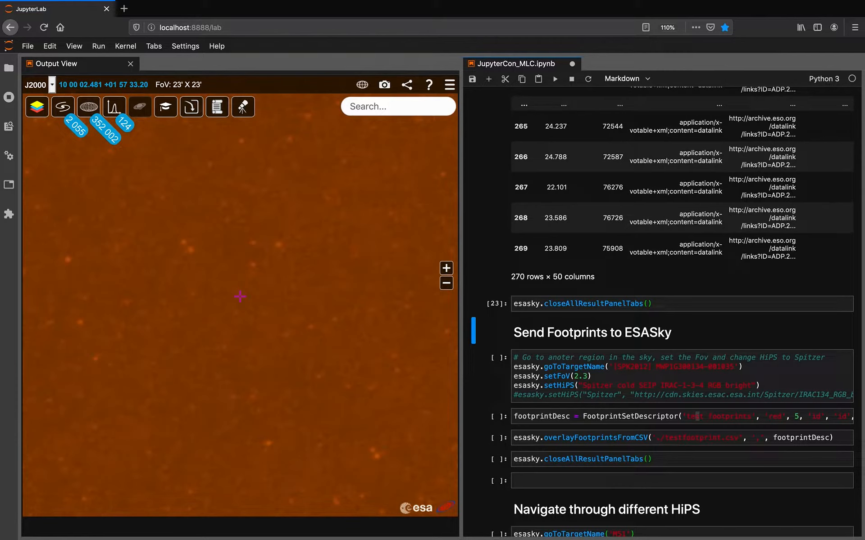
Step: Go to the Spitzer-background region, define the footprint style, overlay the 27 CSV test footprints and close the results
left_click(554, 79)
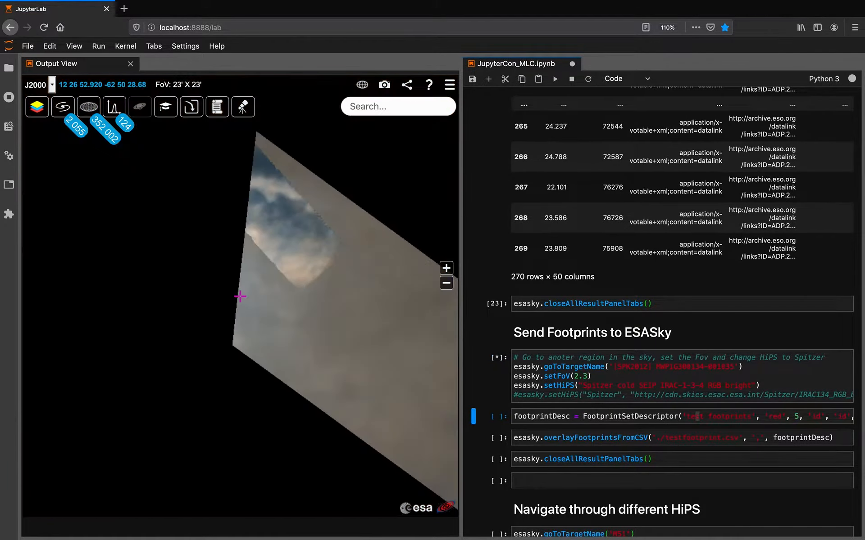
left_click(554, 78)
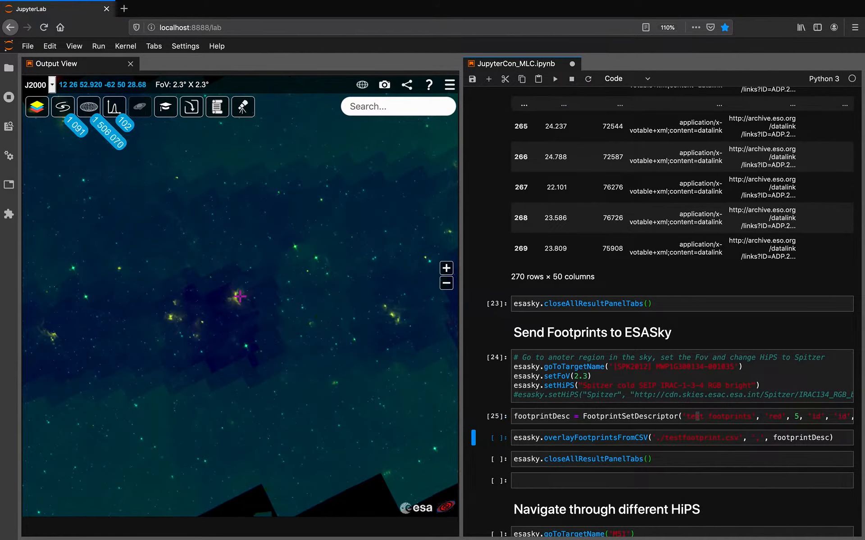
left_click(555, 80)
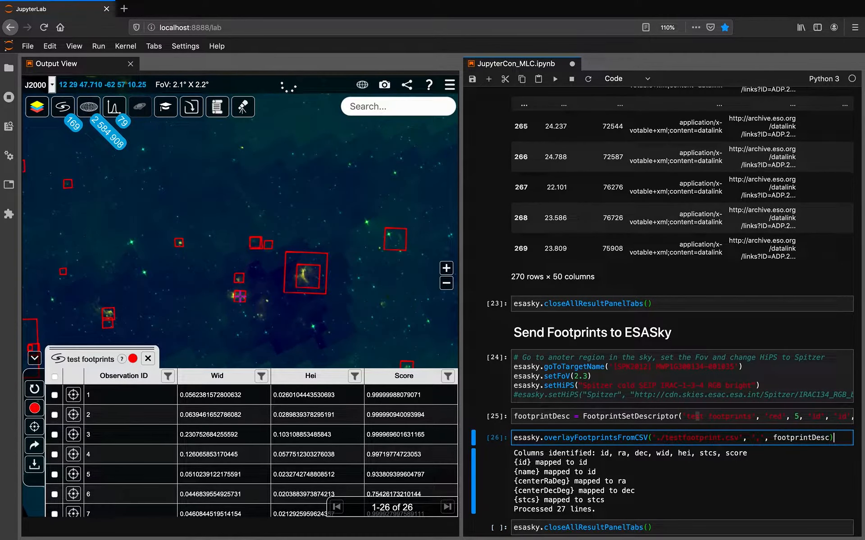
left_click(555, 79)
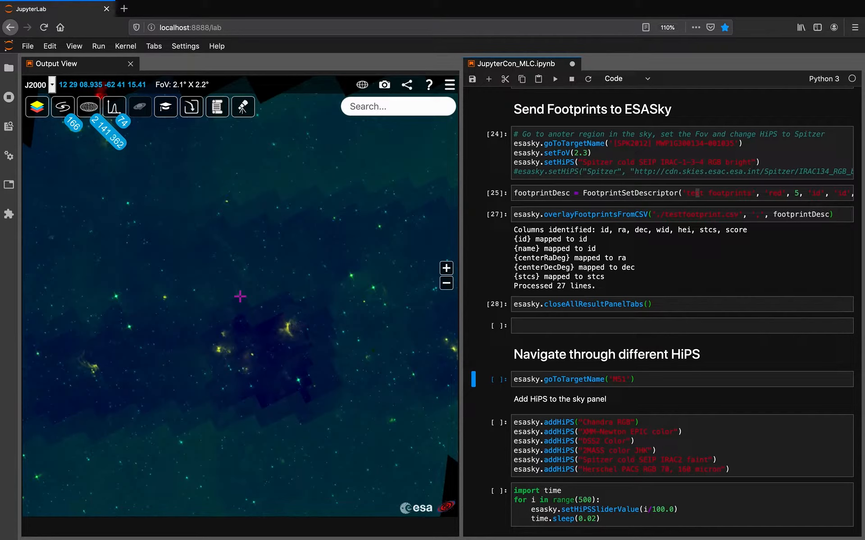
Step: Return to M51, add six extra survey backgrounds and blend between them with the Select Sky slider and play button
left_click(555, 79)
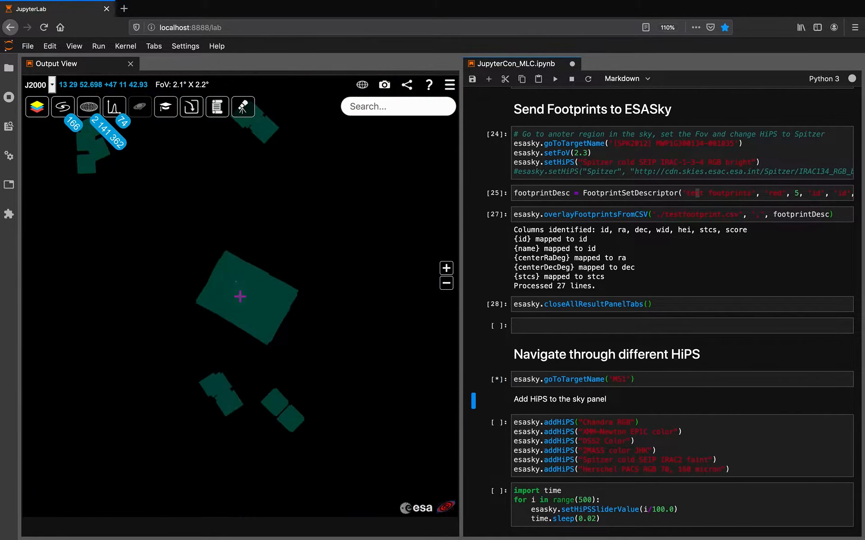
left_click(556, 79)
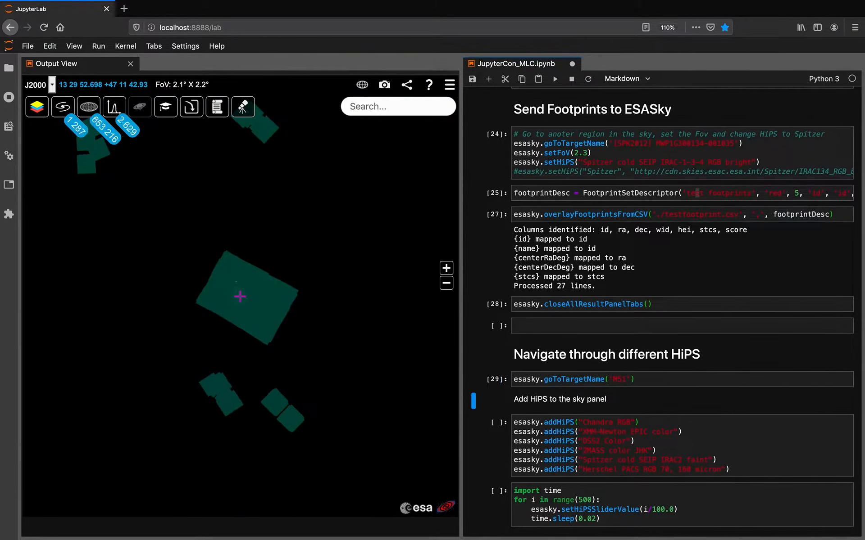
left_click(36, 106)
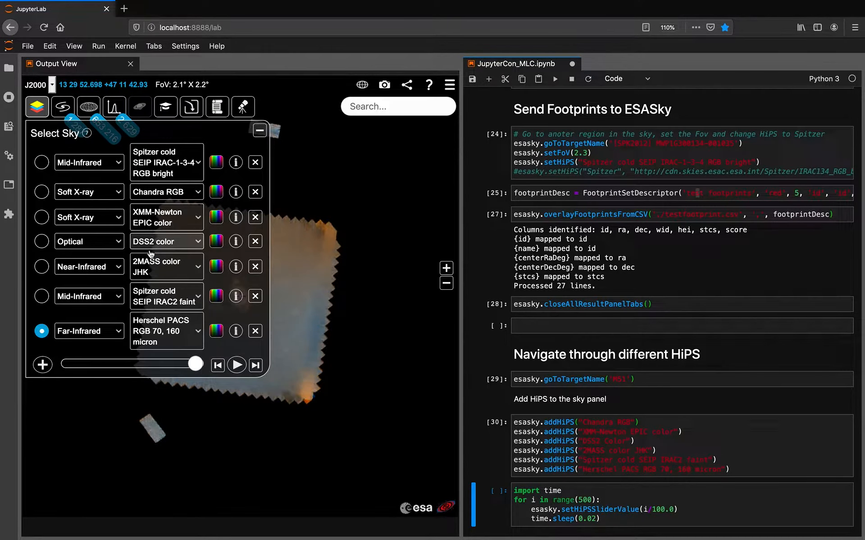
mouse_move(147, 306)
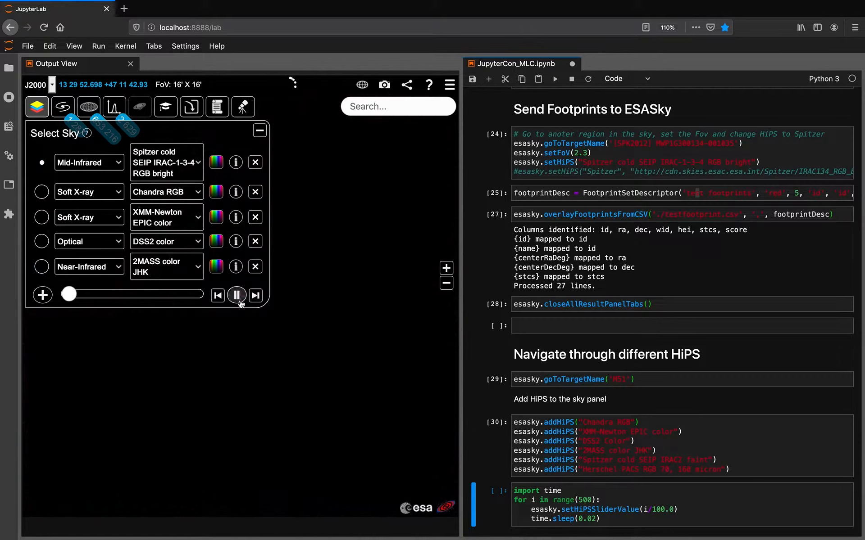
left_click_drag(67, 294, 76, 294)
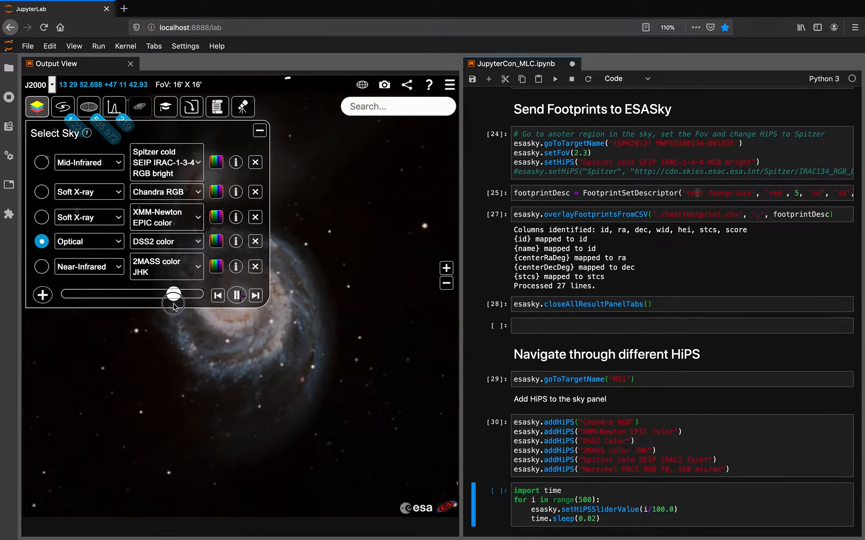
left_click(41, 217)
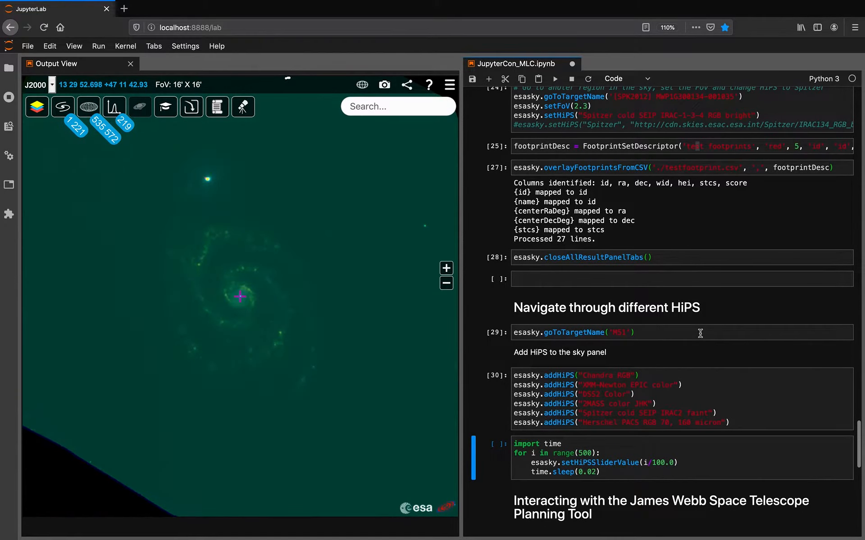
Step: Run the for-loop that sweeps setHiPSSliderValue through the added surveys
scroll("down", 3)
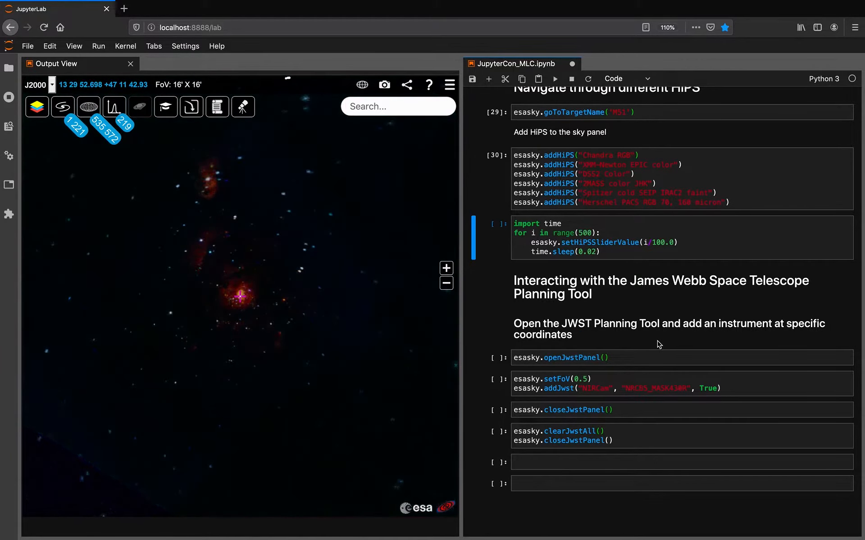
left_click(606, 358)
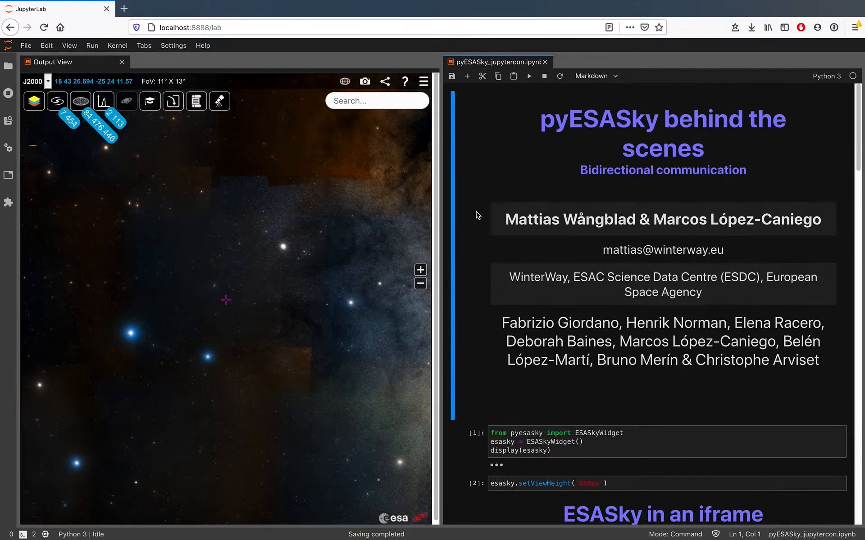
scroll("down", 3)
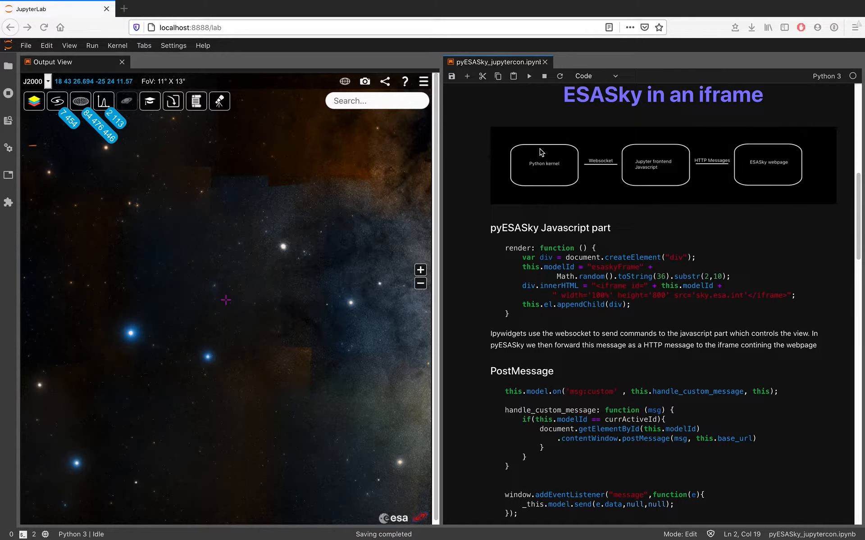
mouse_move(519, 158)
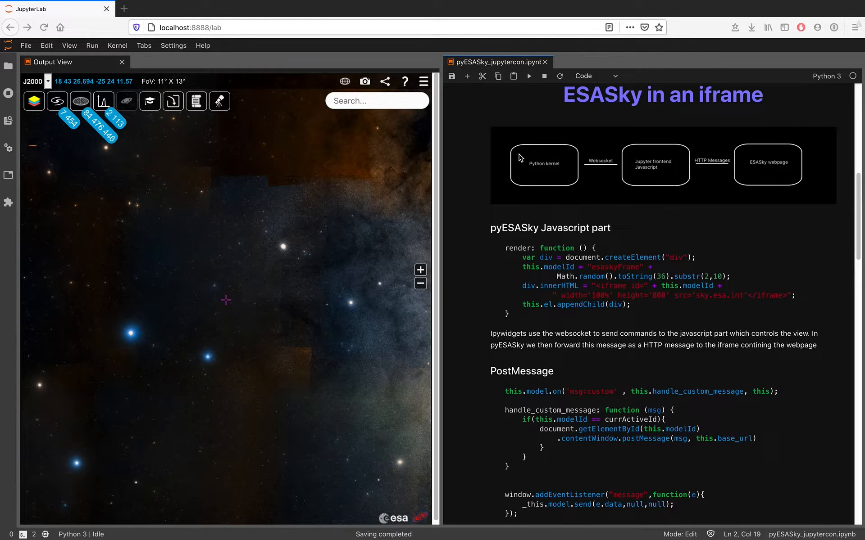
mouse_move(777, 186)
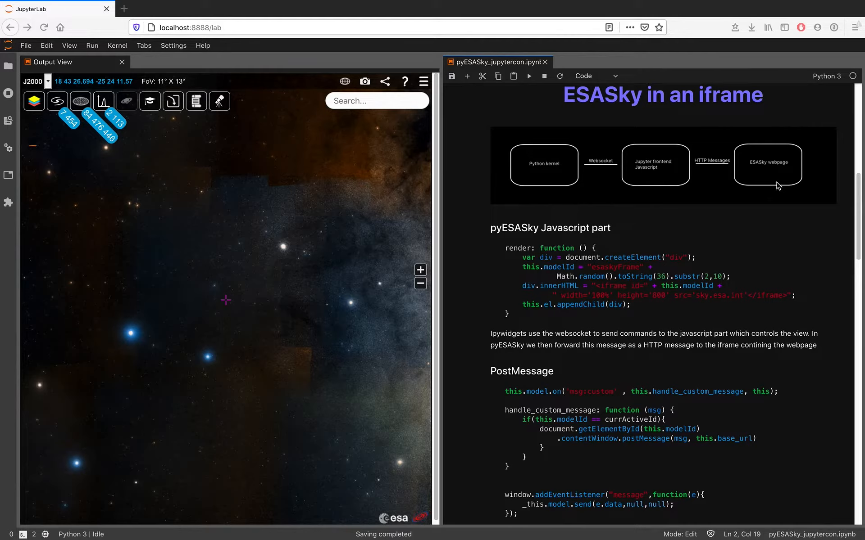
mouse_move(649, 157)
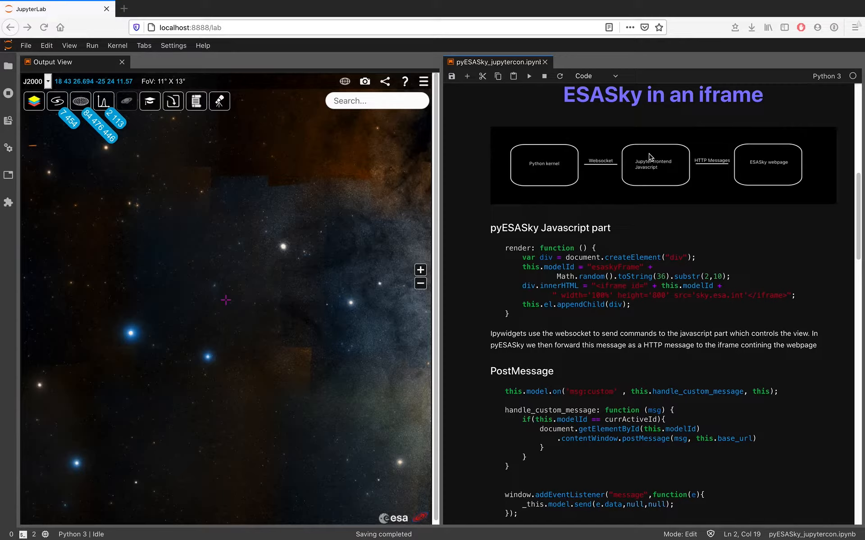
mouse_move(640, 157)
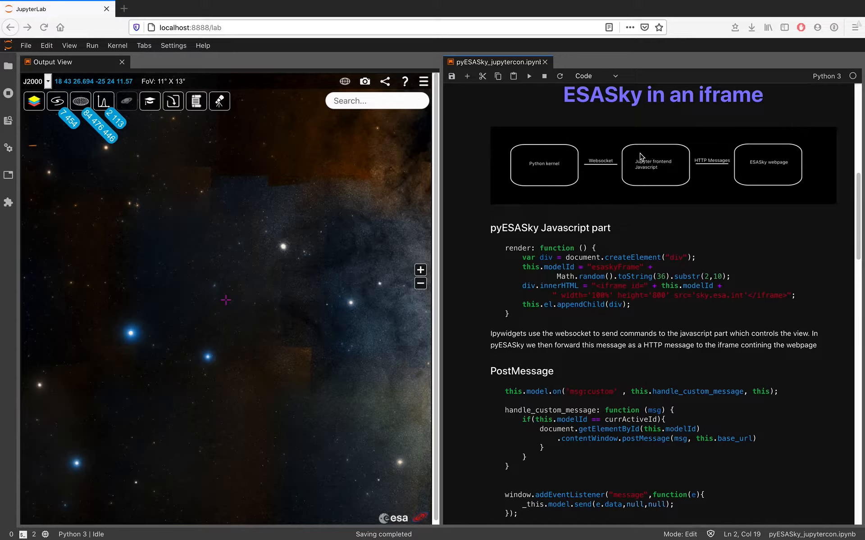
mouse_move(687, 208)
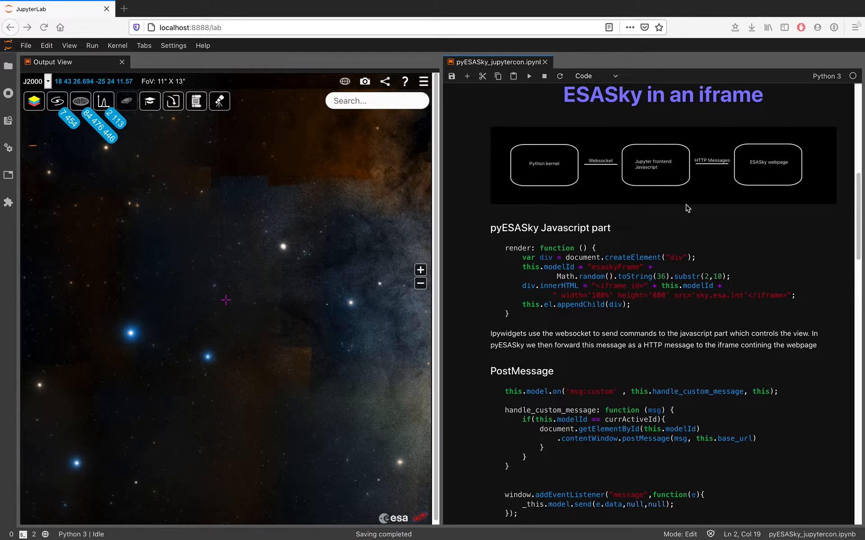
mouse_move(193, 293)
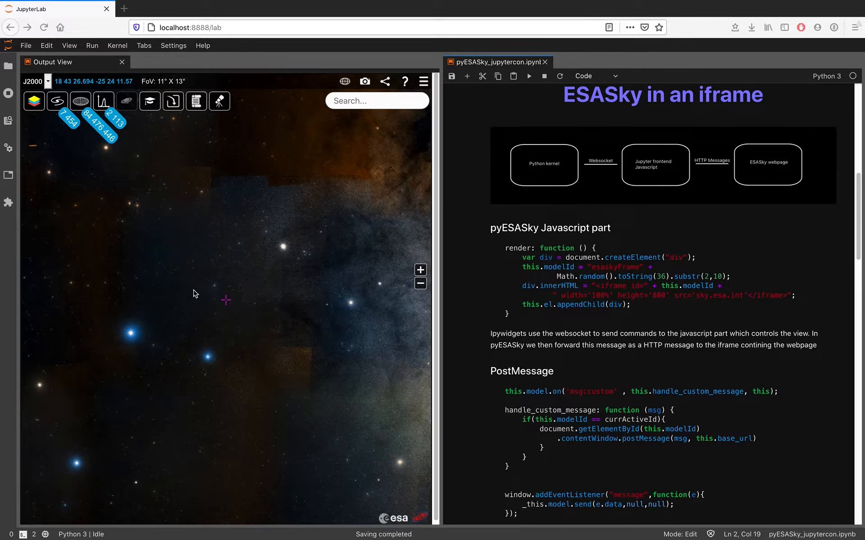
mouse_move(673, 246)
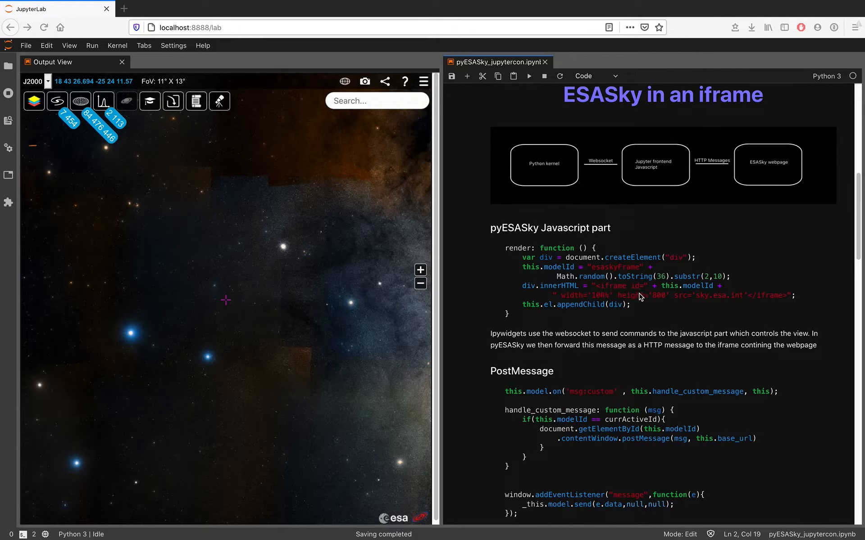
mouse_move(678, 306)
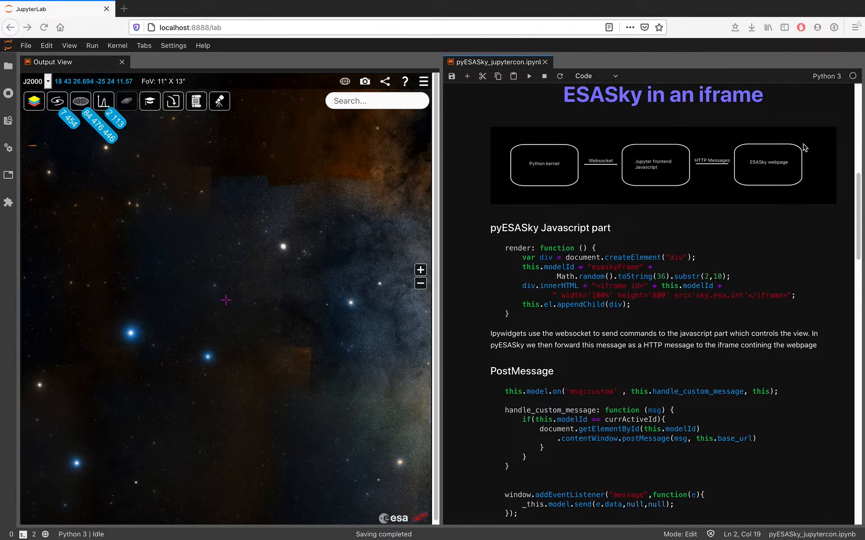
mouse_move(753, 149)
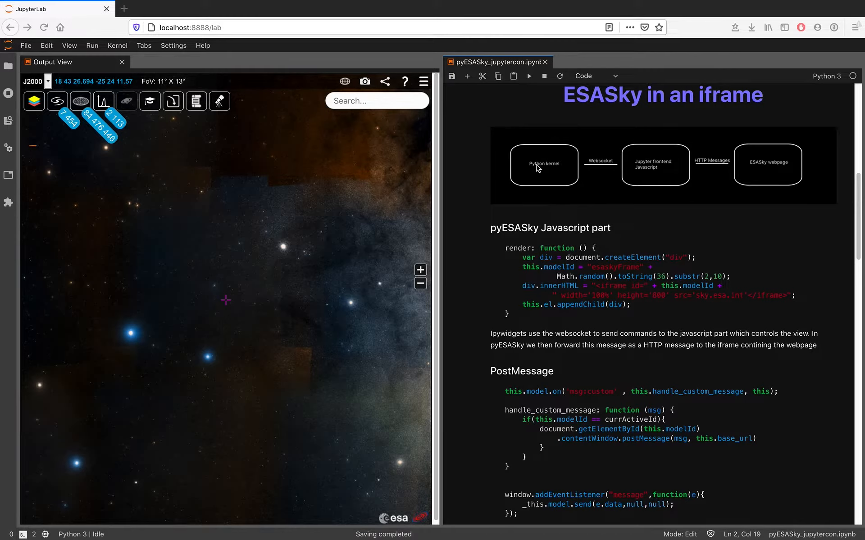
mouse_move(650, 186)
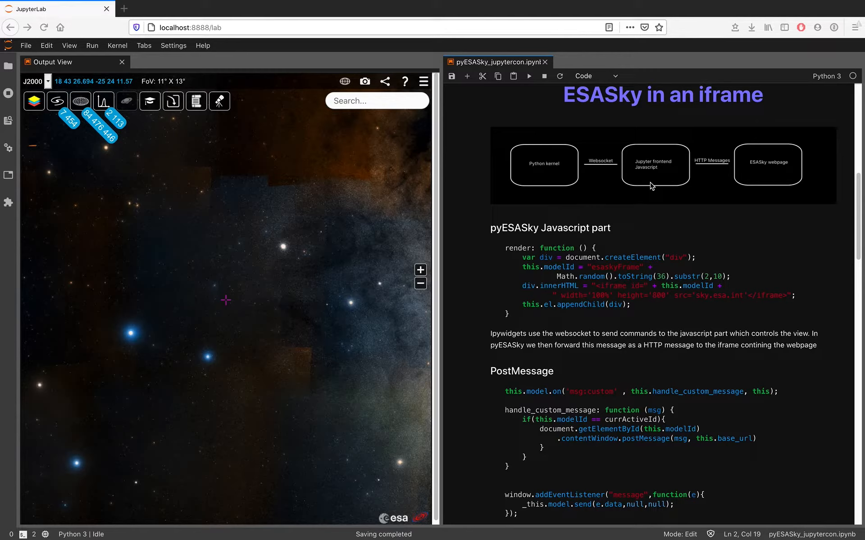
mouse_move(623, 166)
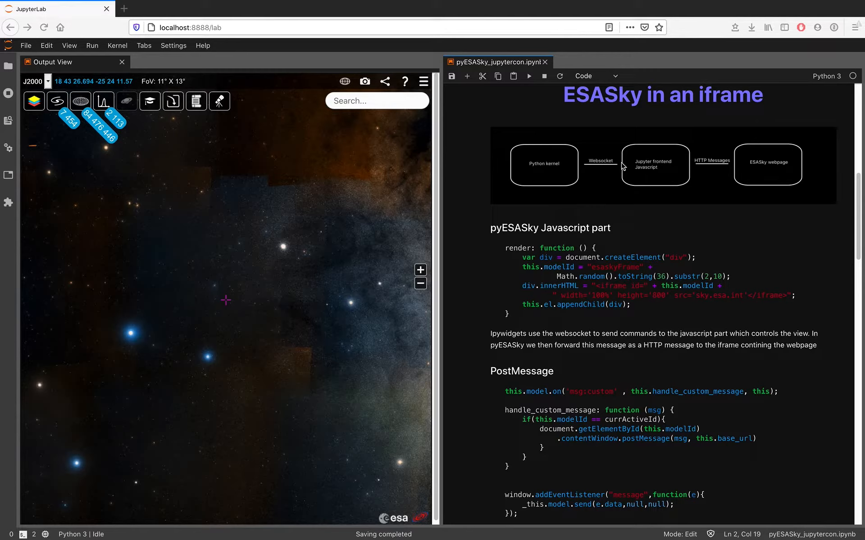
mouse_move(592, 228)
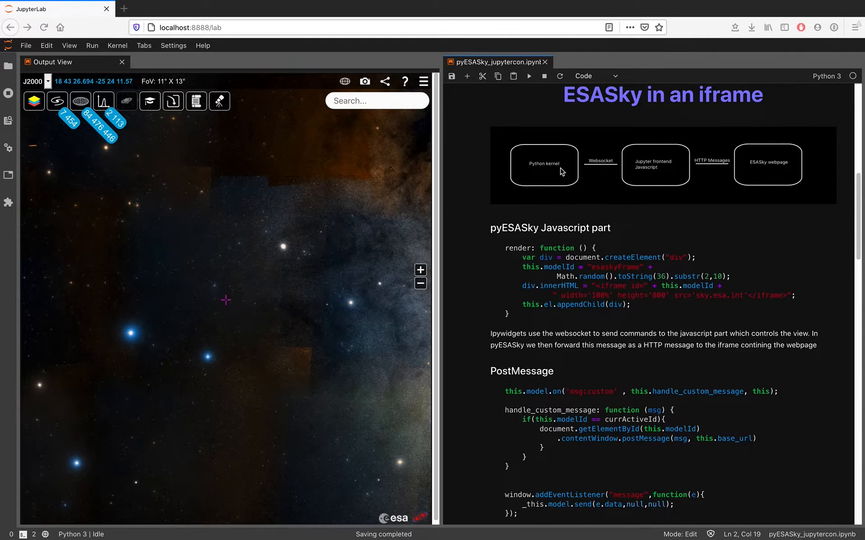
mouse_move(712, 207)
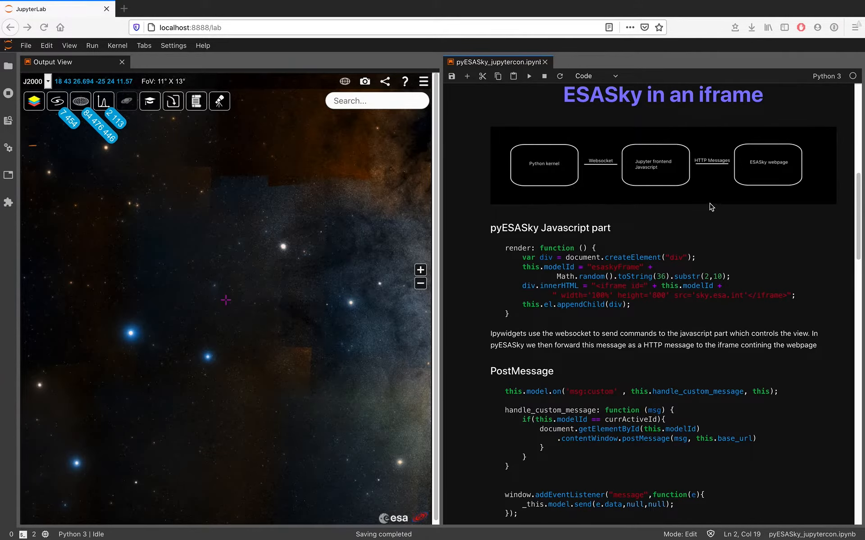
mouse_move(640, 180)
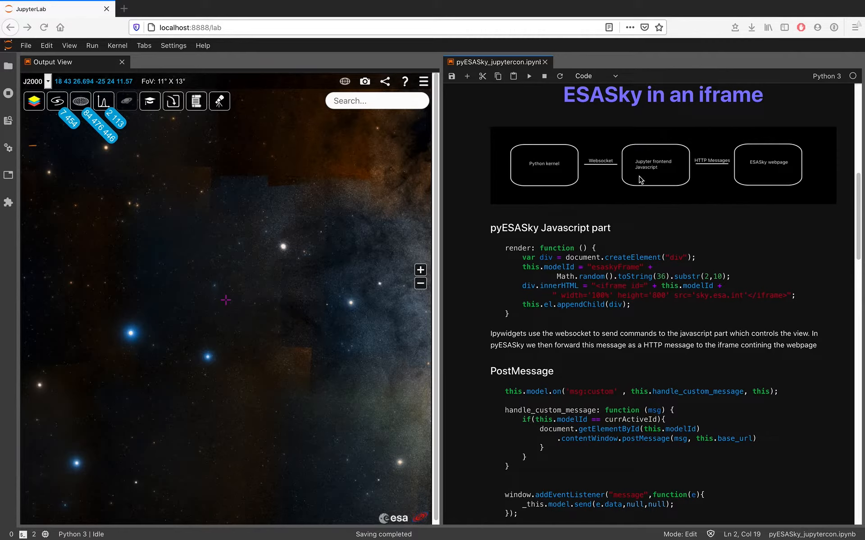
mouse_move(779, 174)
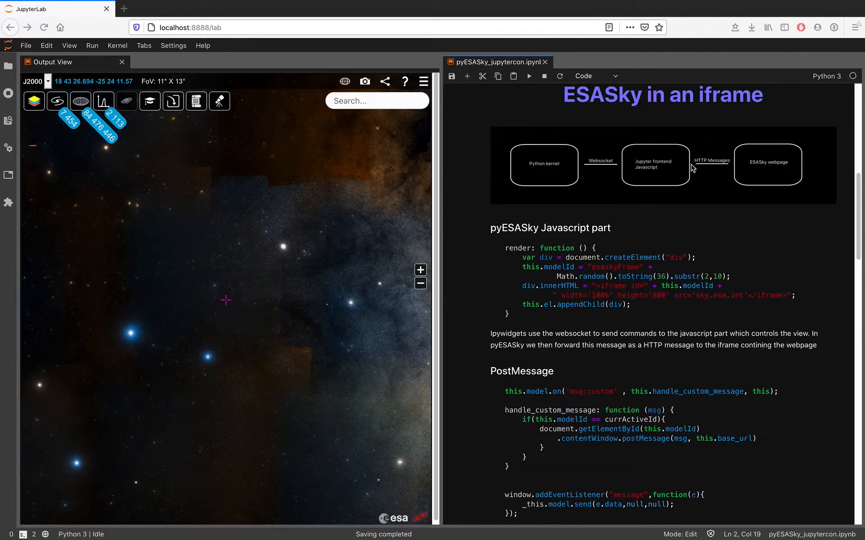
mouse_move(660, 227)
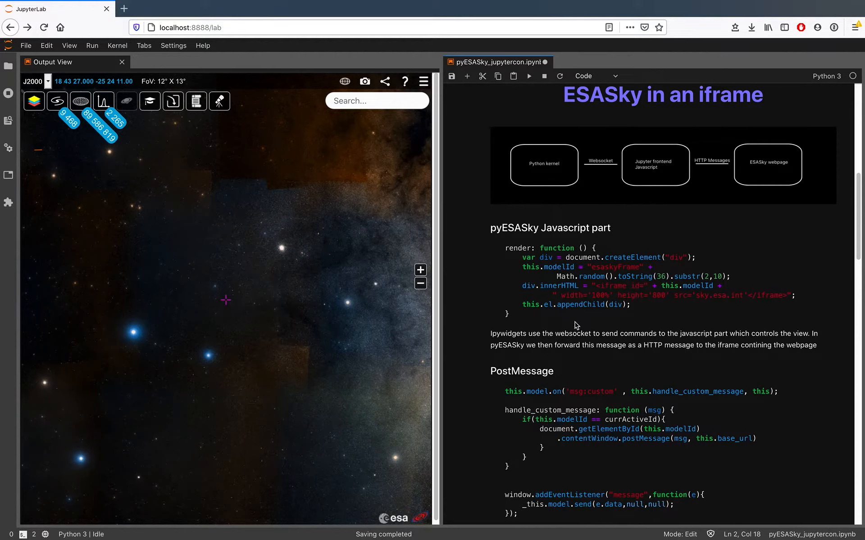
mouse_move(541, 352)
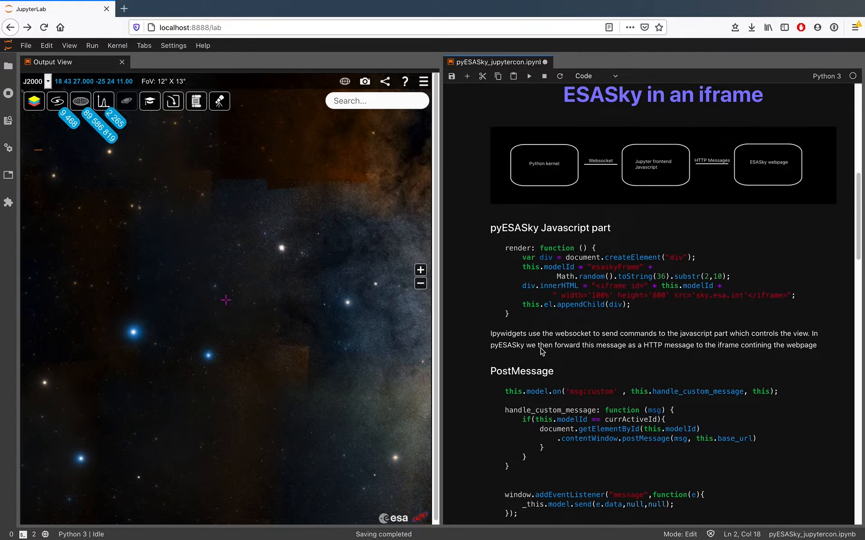
mouse_move(743, 384)
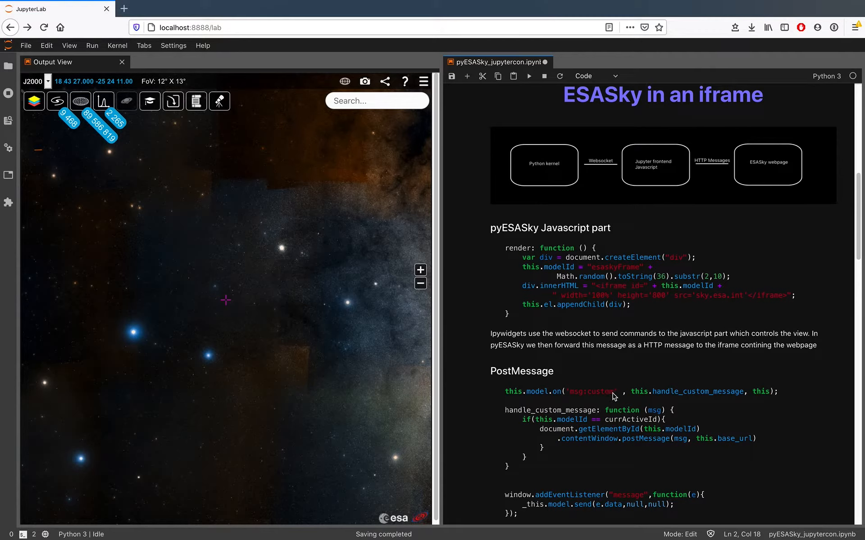
mouse_move(637, 364)
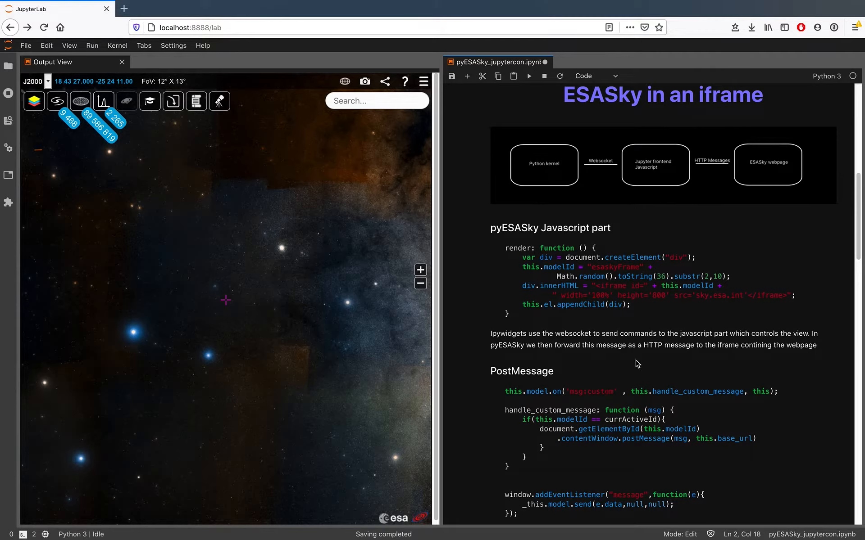
mouse_move(687, 356)
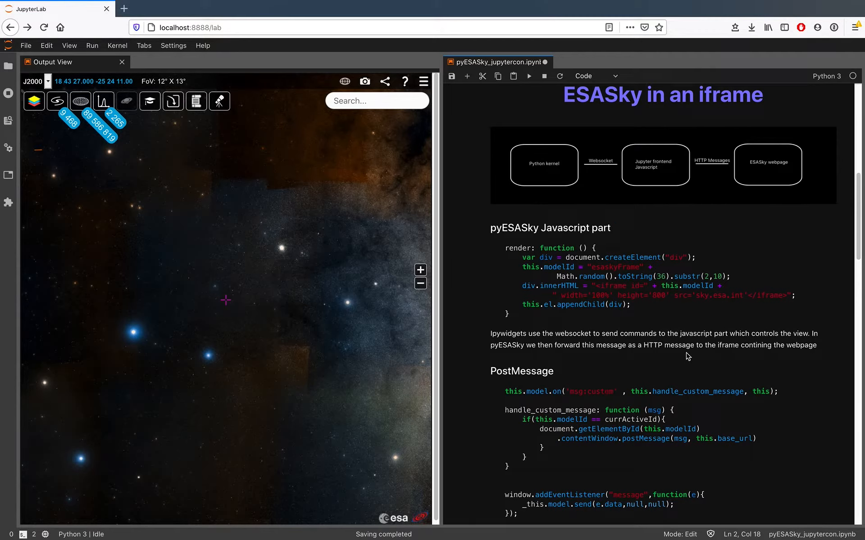
mouse_move(616, 375)
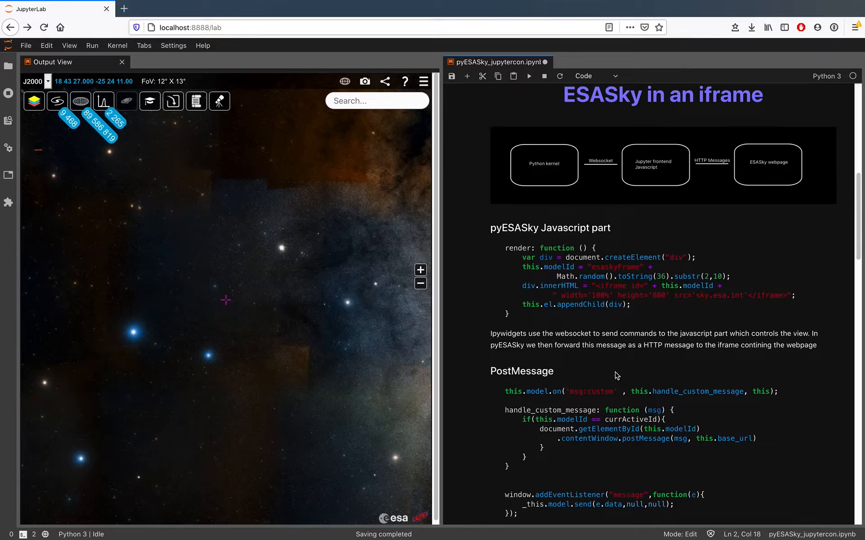
mouse_move(637, 433)
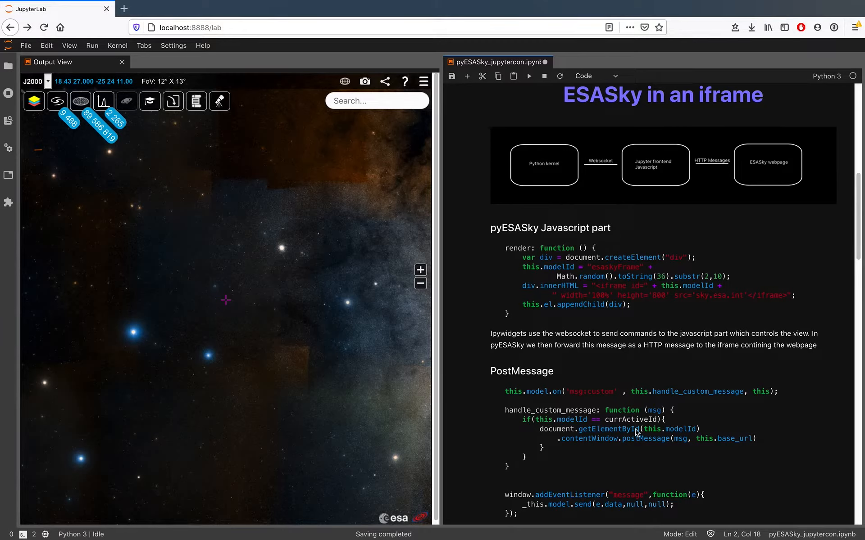
mouse_move(606, 402)
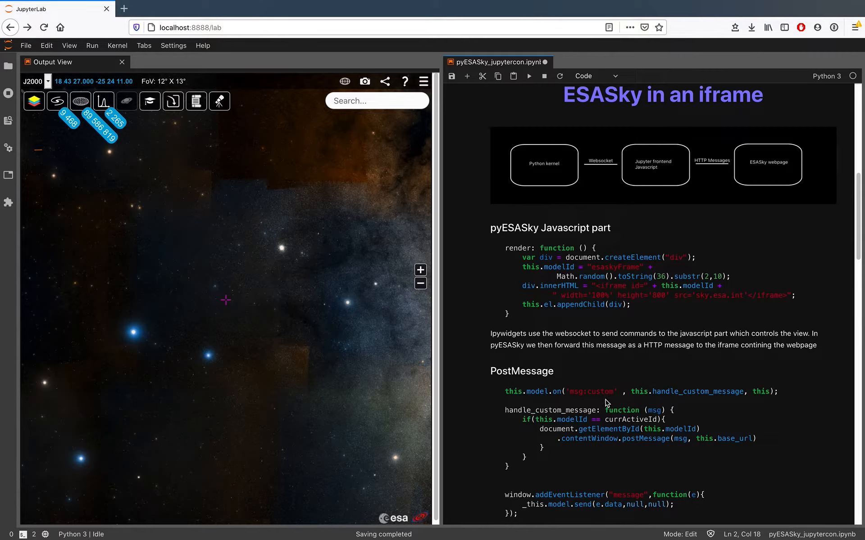
mouse_move(600, 402)
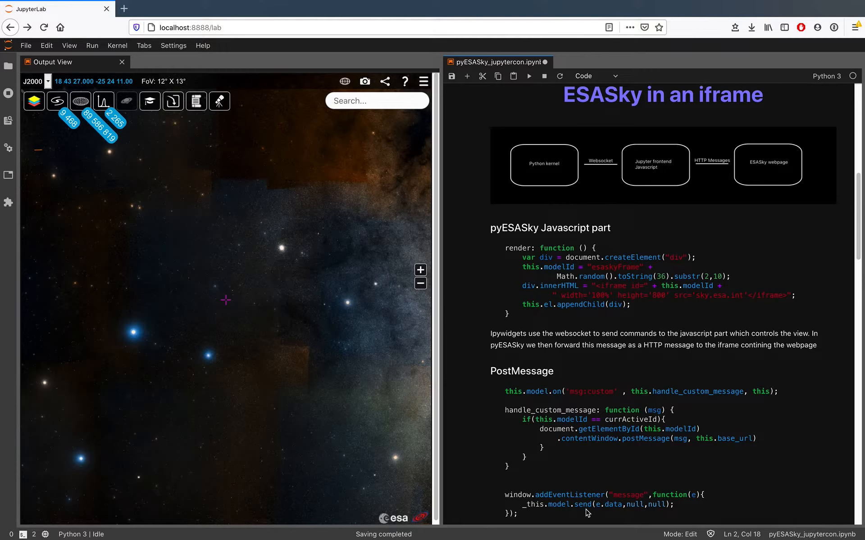
mouse_move(611, 508)
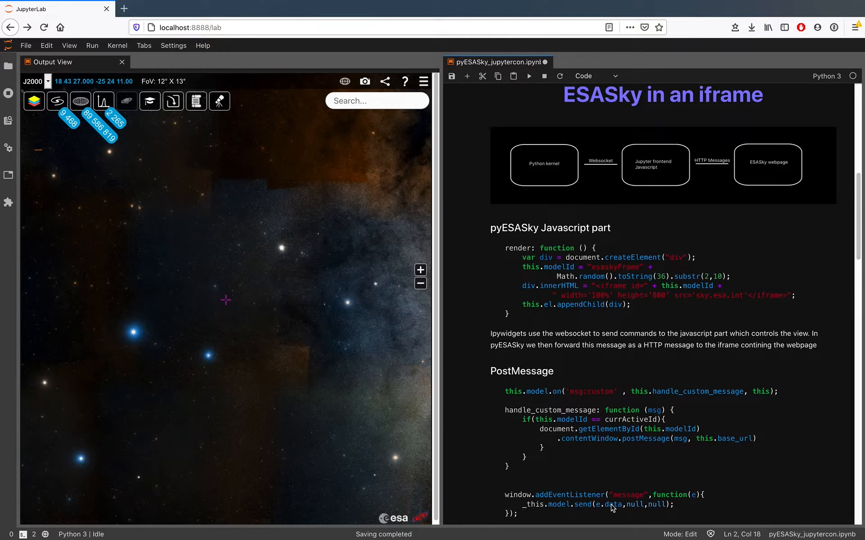
mouse_move(602, 513)
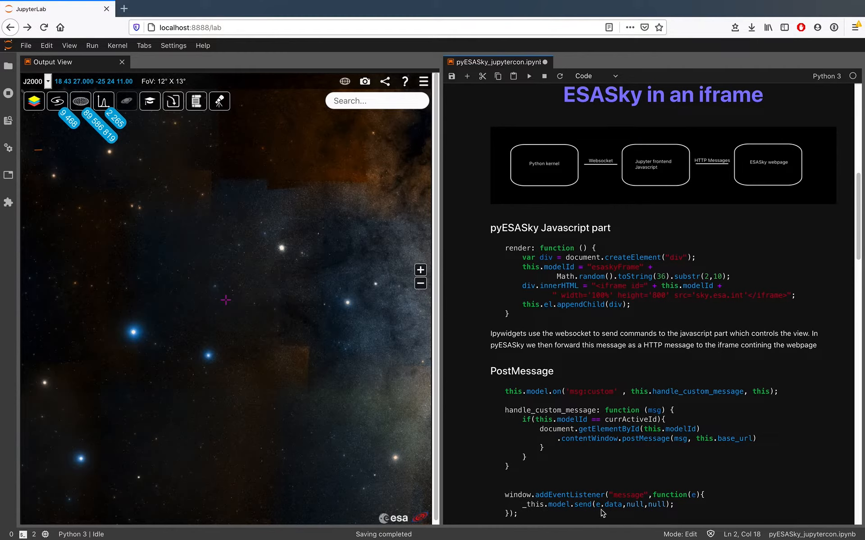
mouse_move(630, 514)
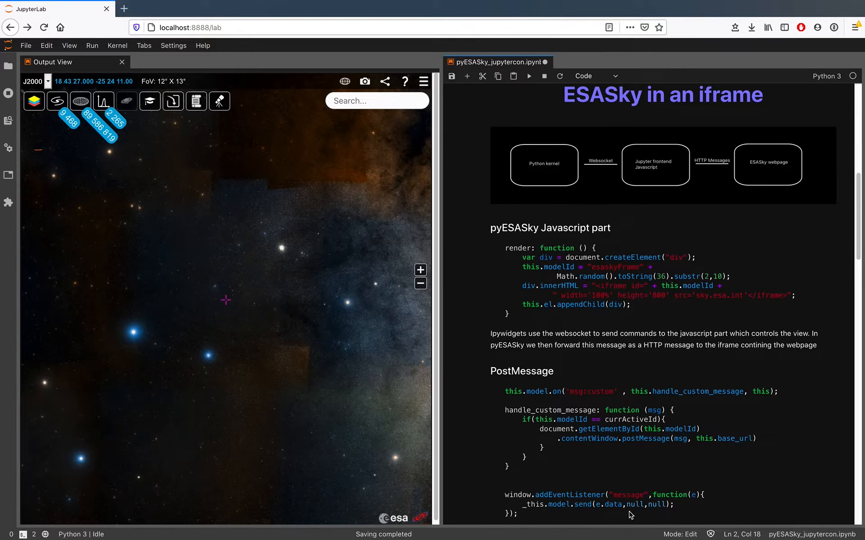
mouse_move(591, 394)
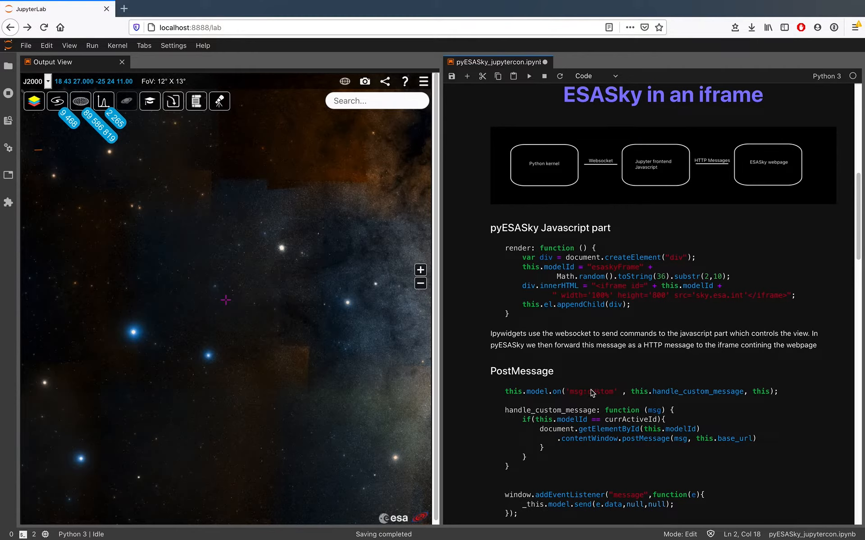
mouse_move(542, 172)
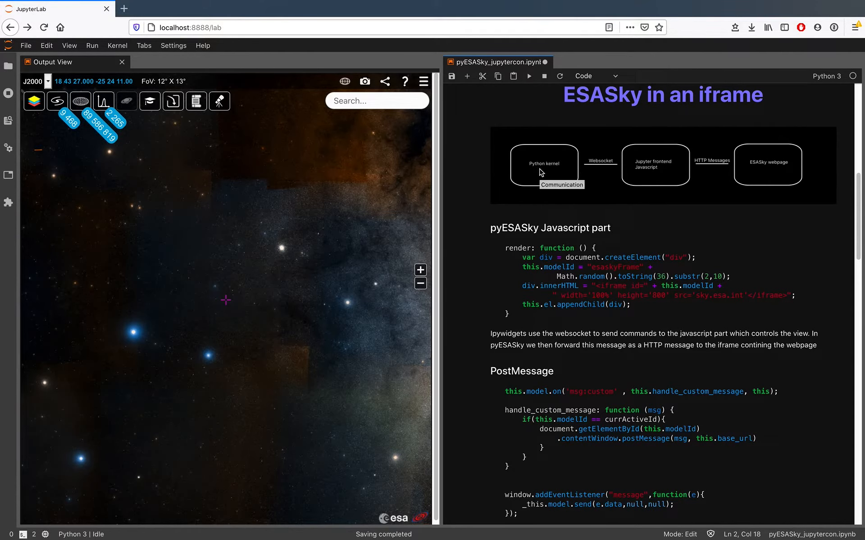
scroll("down", 3)
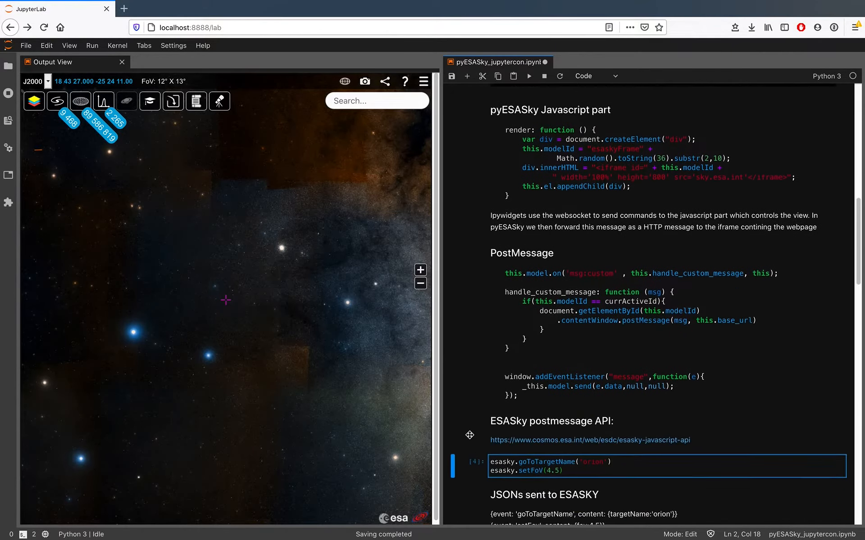
scroll("down", 3)
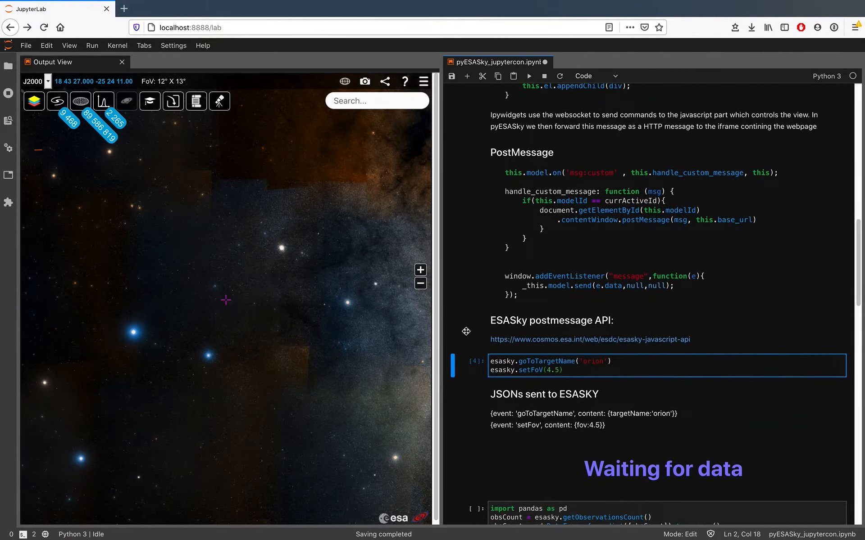
mouse_move(702, 342)
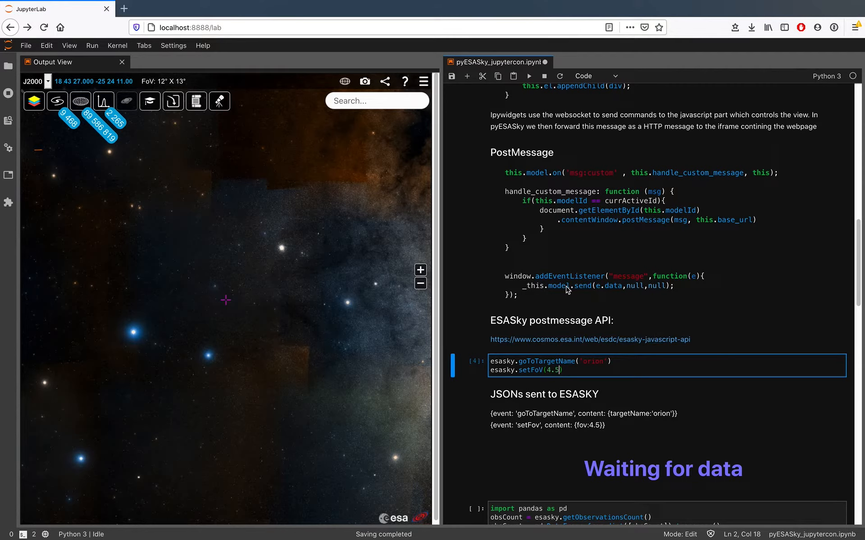
mouse_move(624, 365)
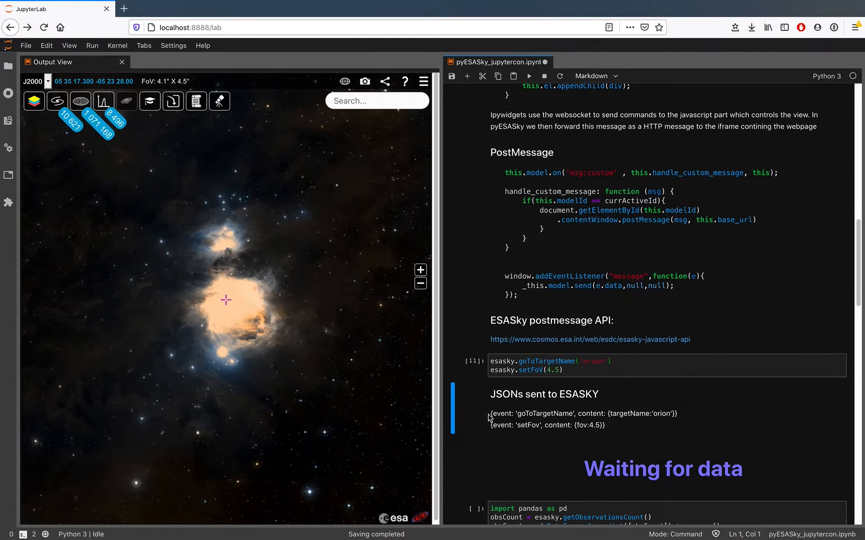
mouse_move(675, 419)
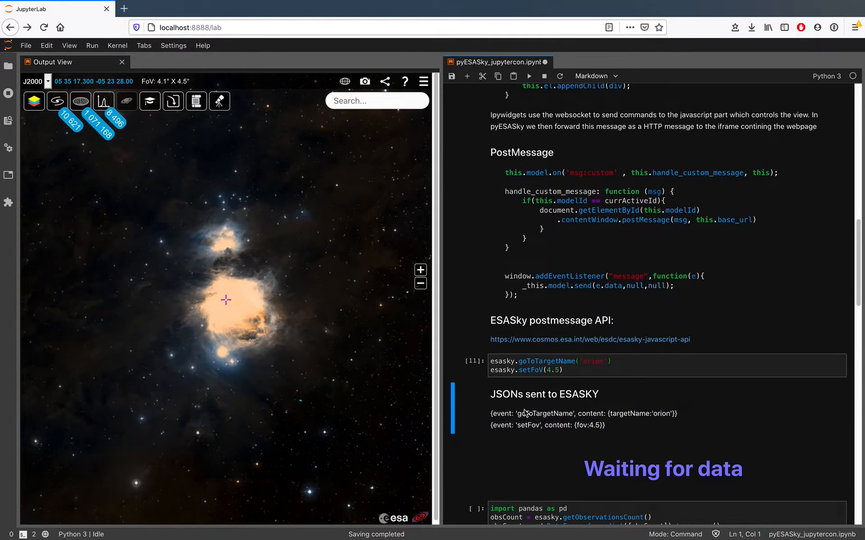
mouse_move(670, 428)
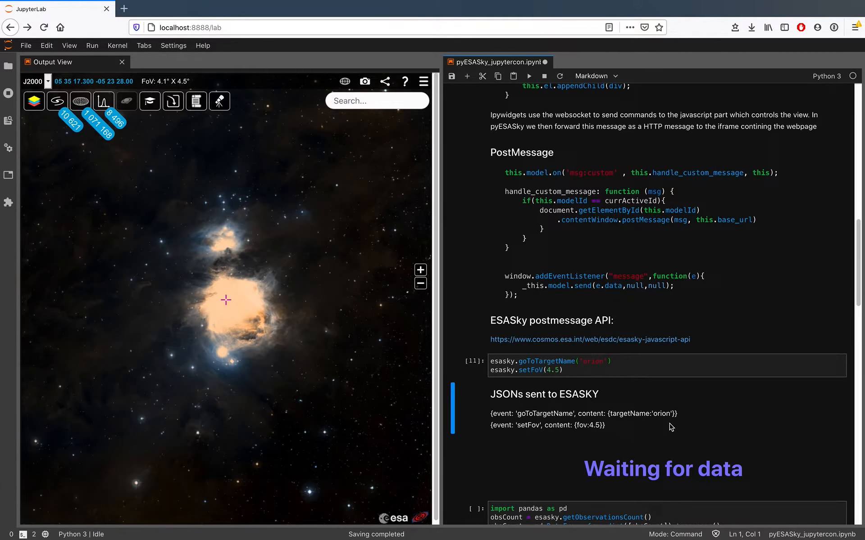
Step: Scroll down to the pandas observation-count cell and the 'Python parsing message queue' code
scroll("down", 3)
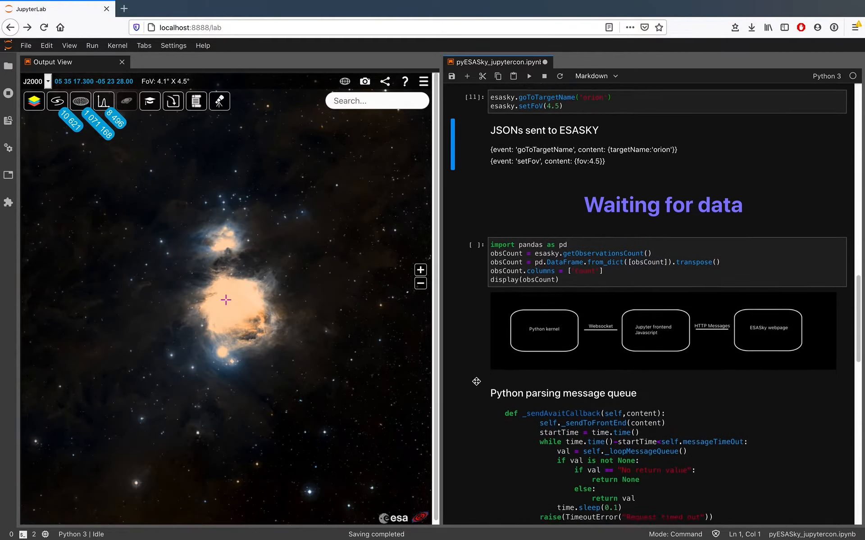
scroll("down", 3)
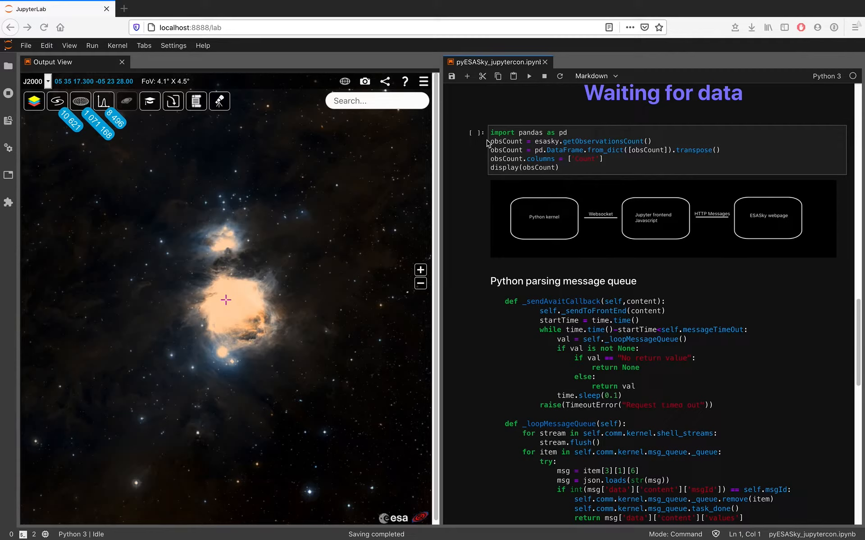
mouse_move(593, 151)
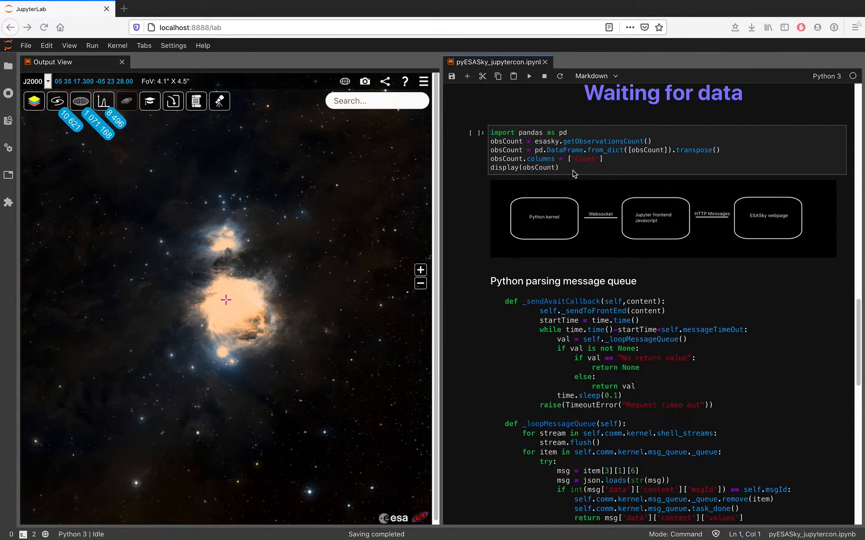
mouse_move(579, 232)
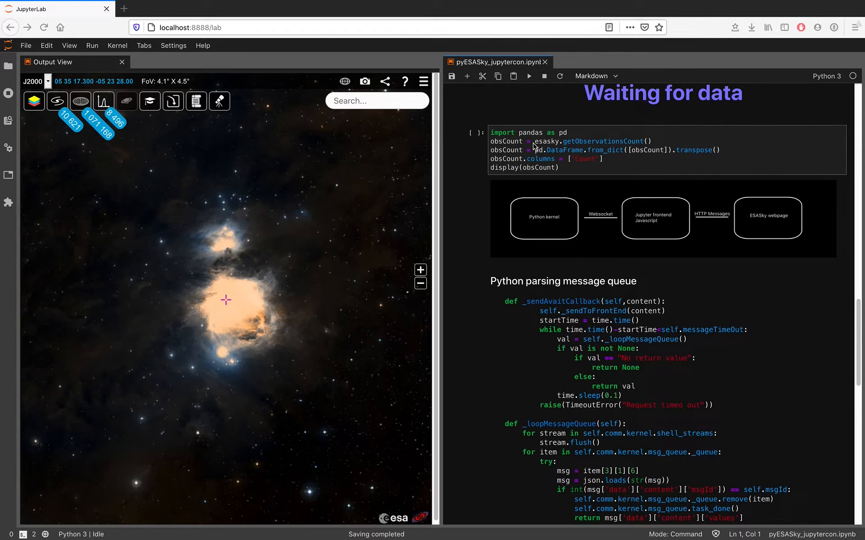
mouse_move(551, 140)
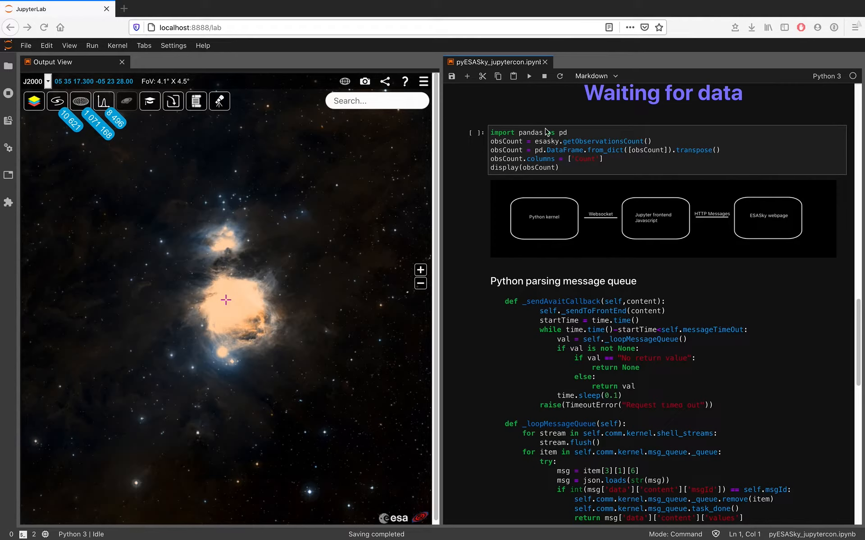
mouse_move(522, 275)
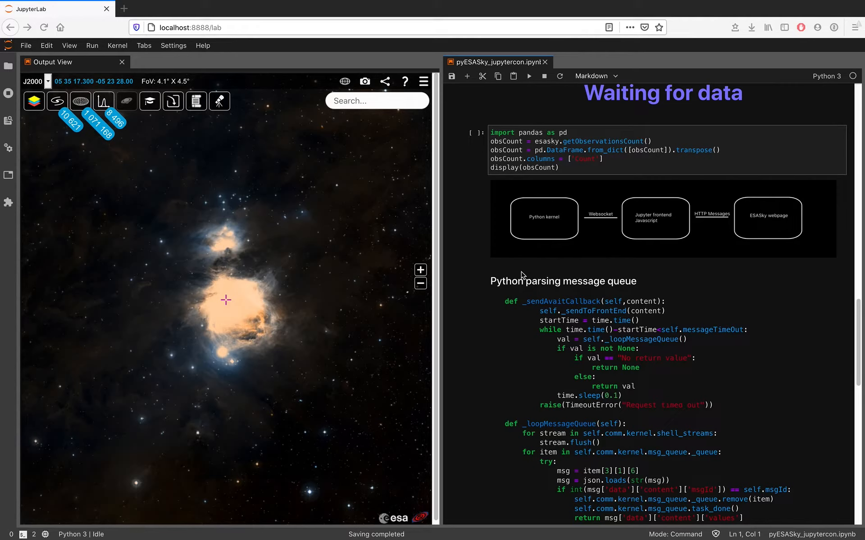
mouse_move(535, 320)
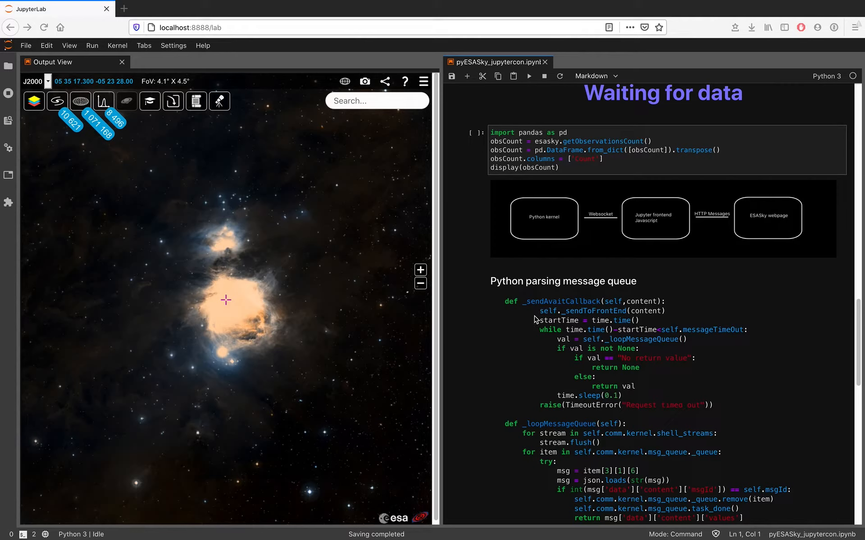
mouse_move(656, 146)
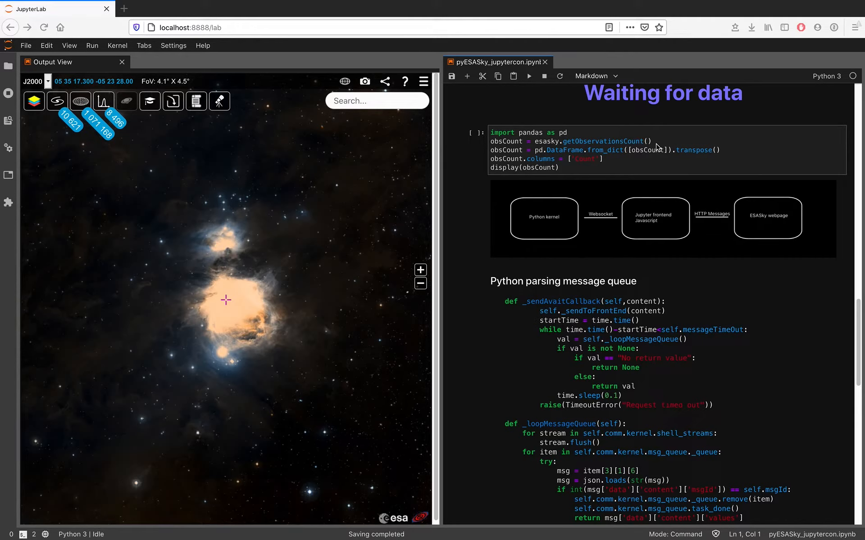
mouse_move(608, 293)
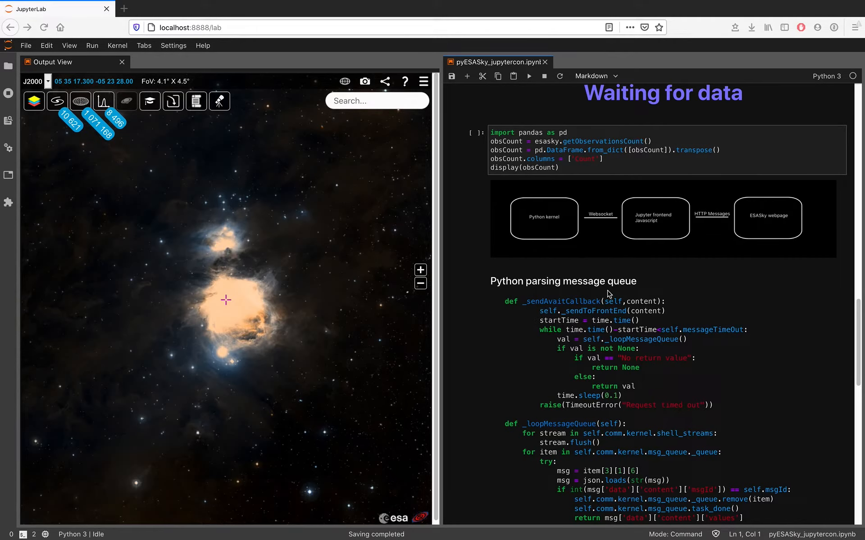
mouse_move(485, 367)
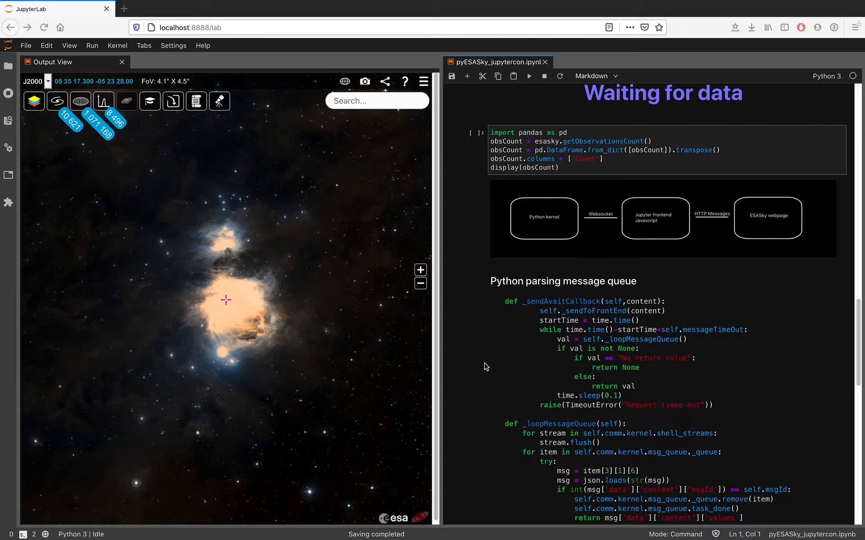
mouse_move(659, 342)
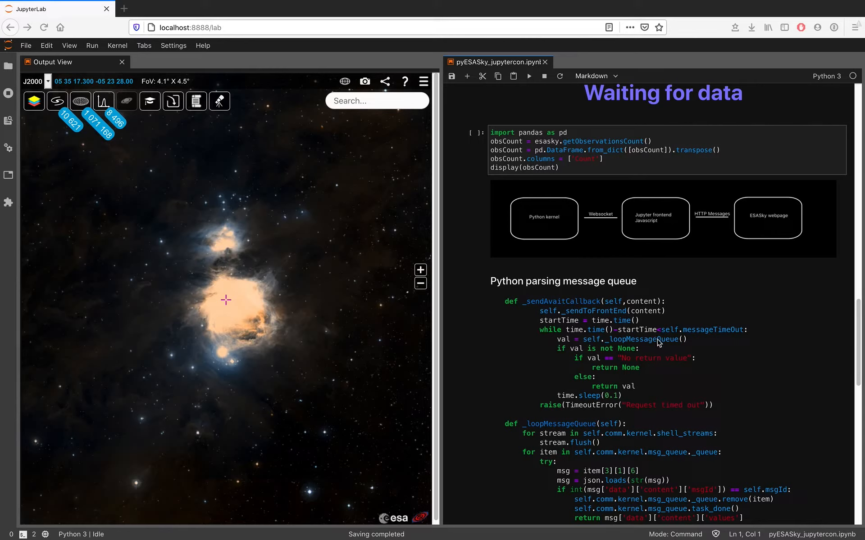
mouse_move(709, 357)
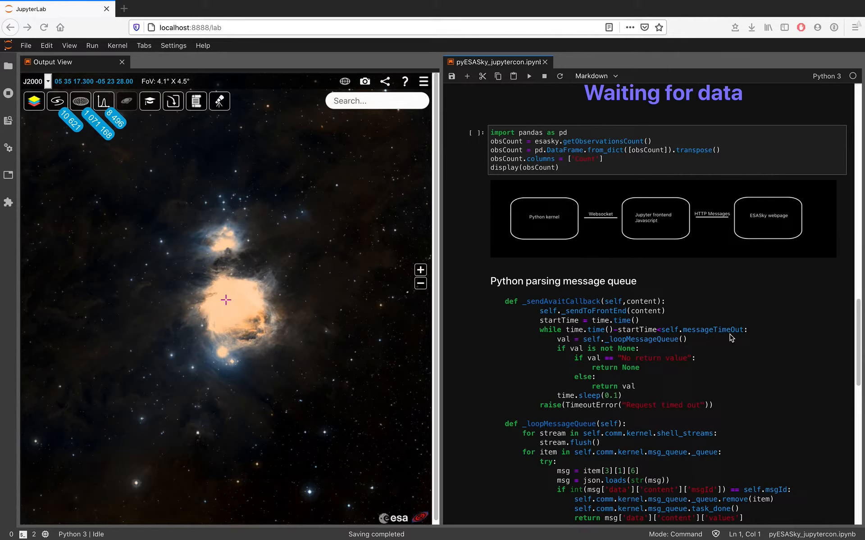
mouse_move(635, 309)
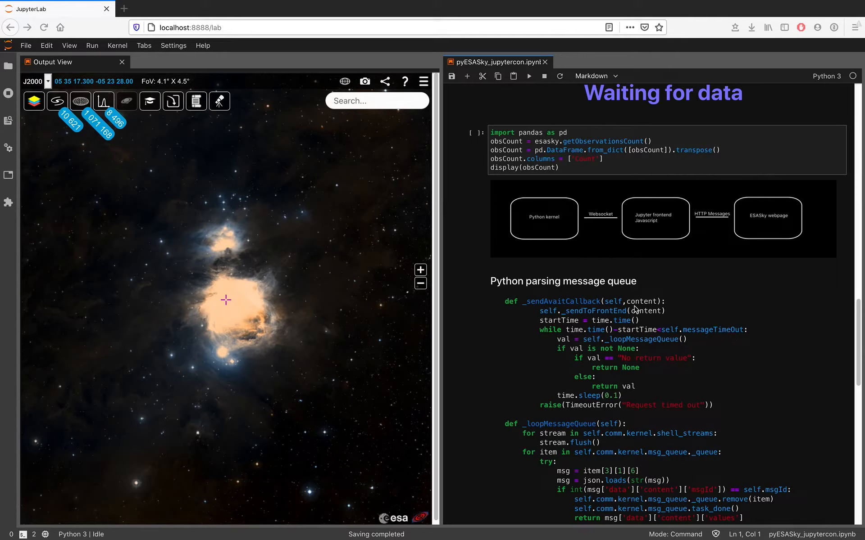
mouse_move(637, 399)
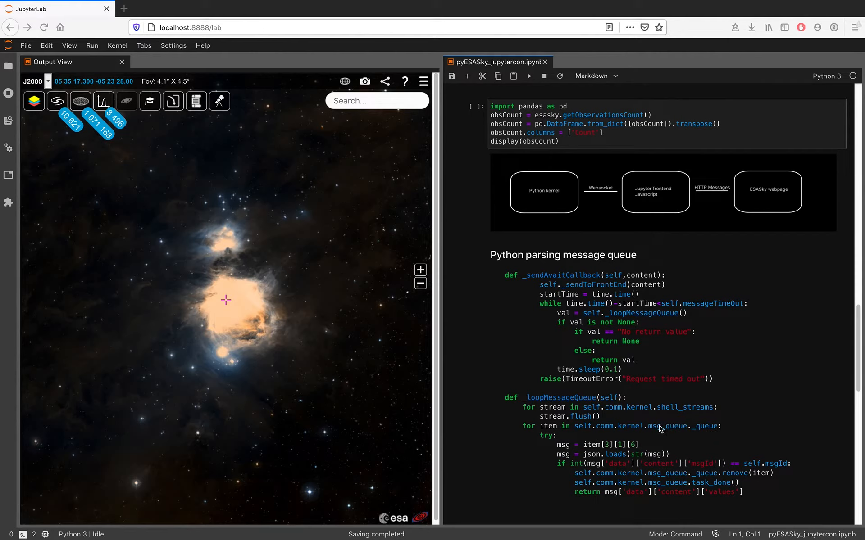
mouse_move(576, 417)
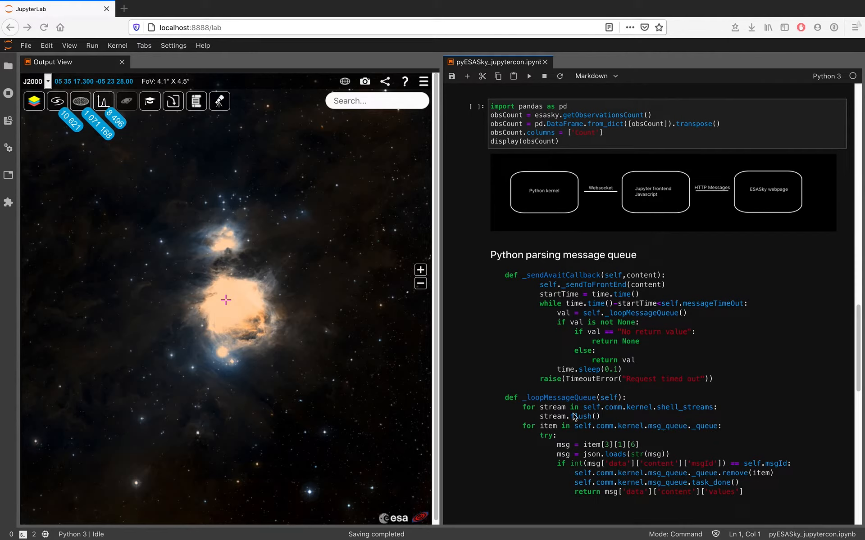
mouse_move(764, 477)
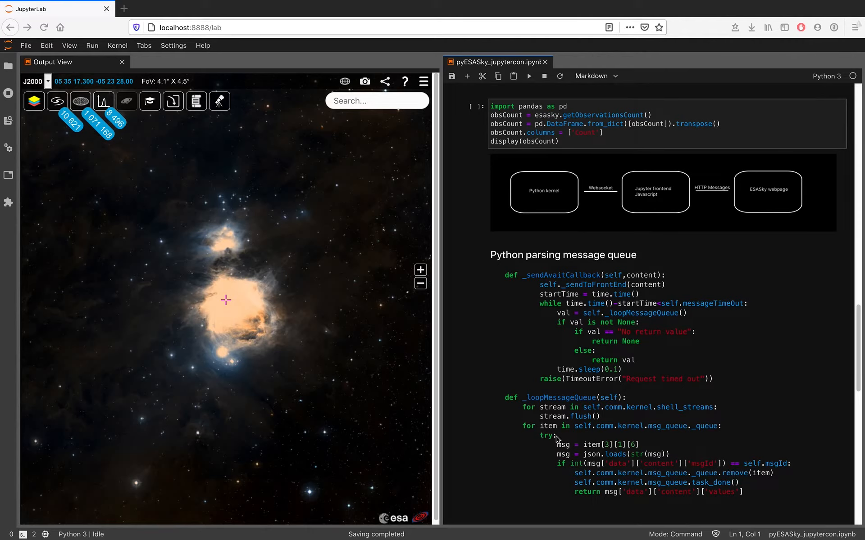
mouse_move(714, 496)
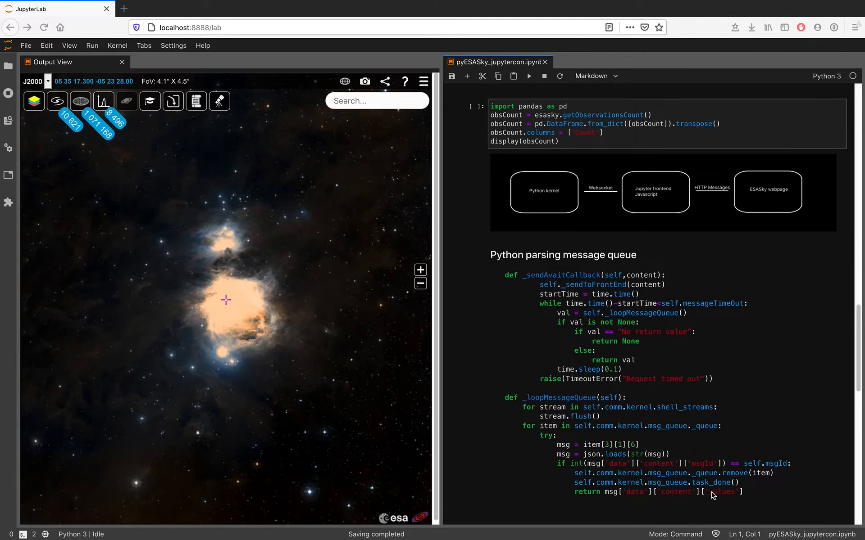
mouse_move(617, 379)
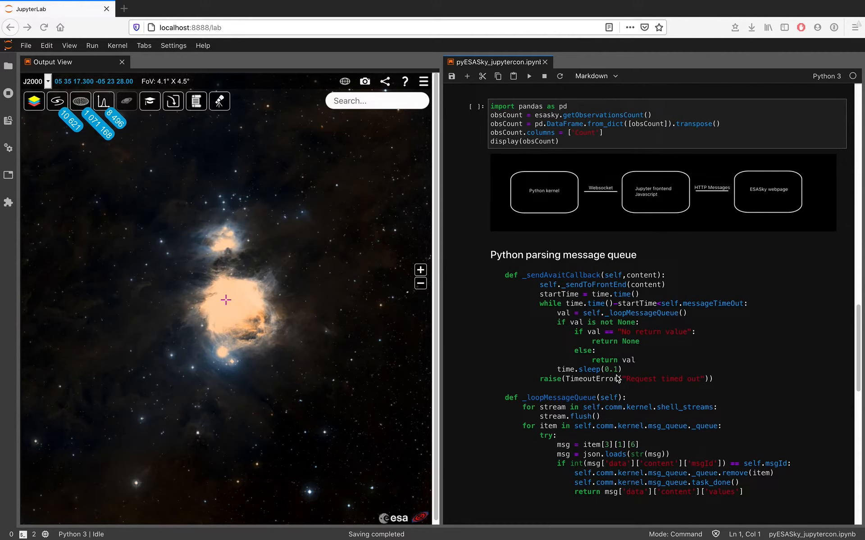
mouse_move(774, 175)
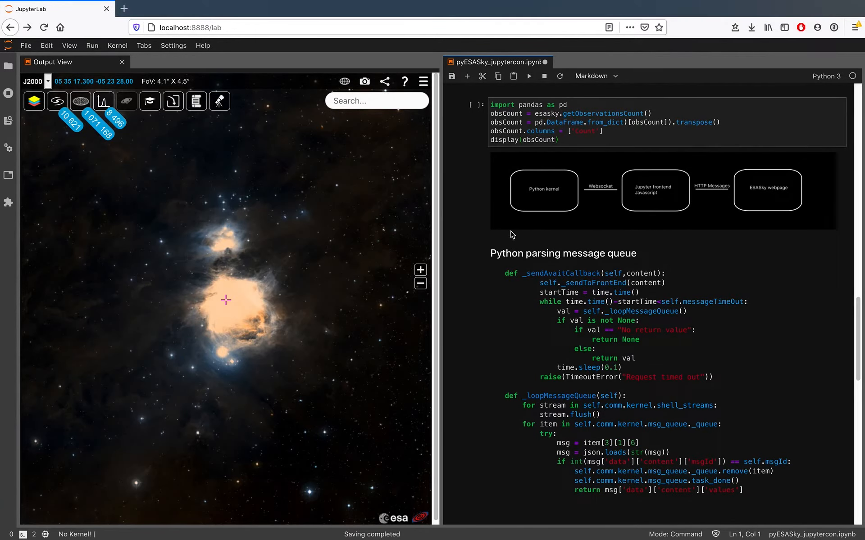
Step: Run the getObservationsCount cell to show per-mission counts for Orion, Chandra 40 and Total 10621
left_click(583, 127)
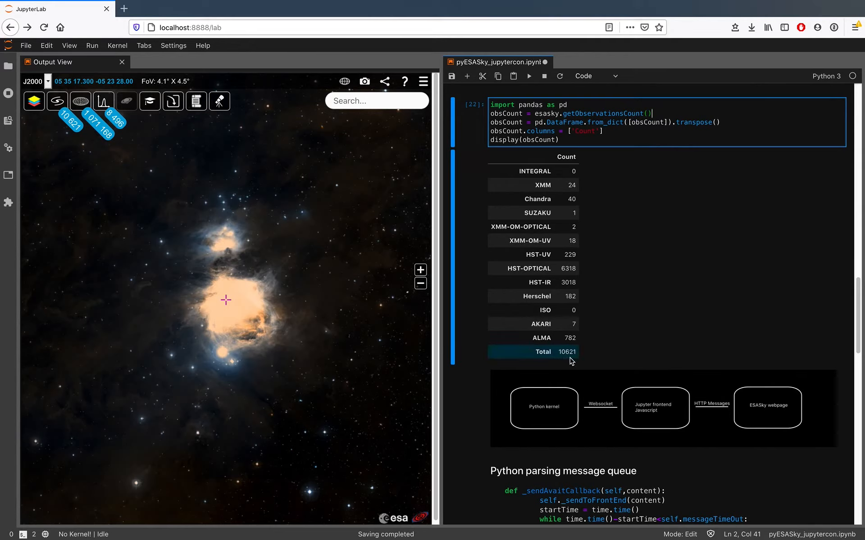
mouse_move(660, 191)
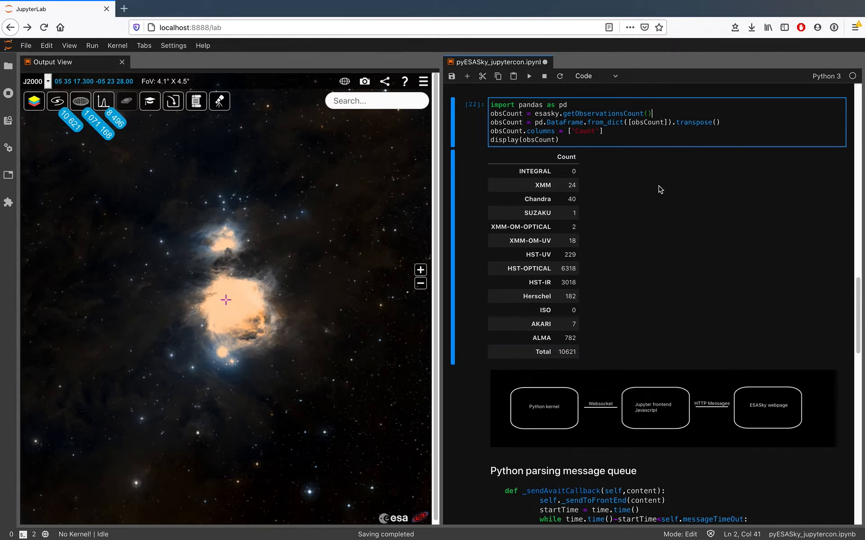
mouse_move(675, 161)
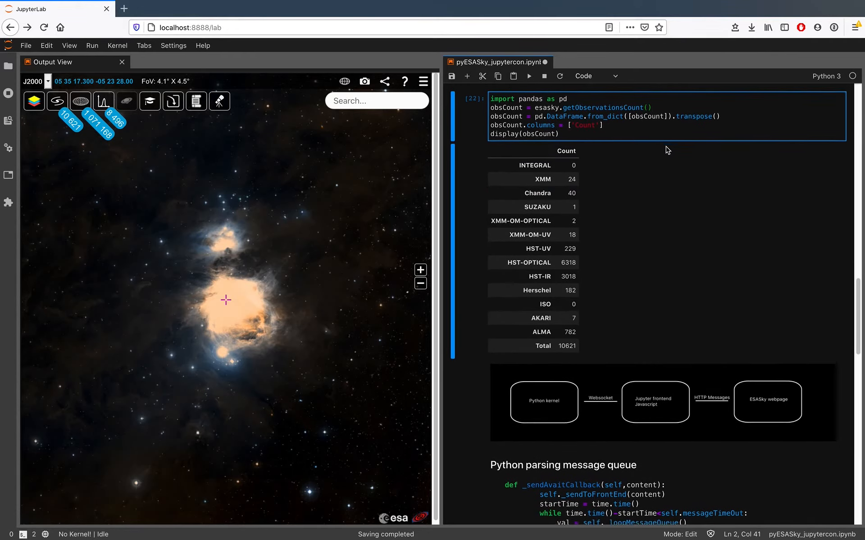
Step: Scroll to the esasky.plotObservations('Chandra') cell showing the 41-row results table and DataFrame preview
scroll("down", 3)
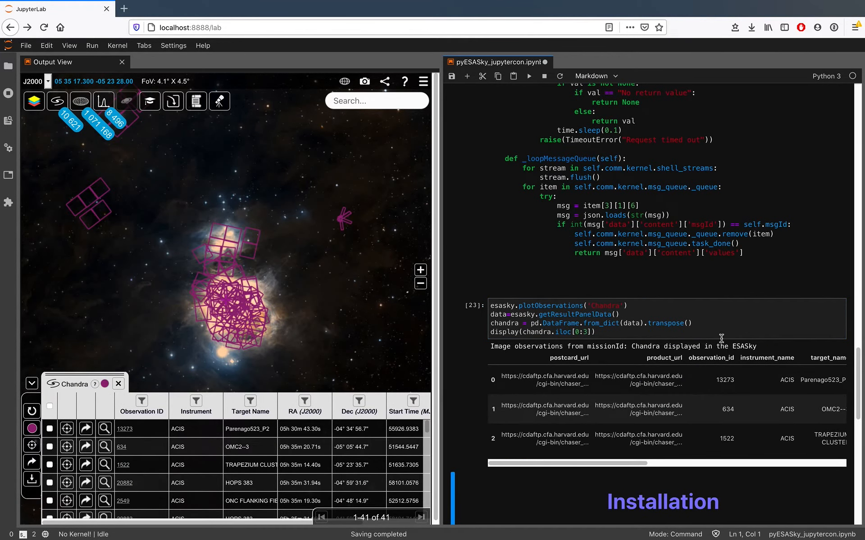
mouse_move(672, 248)
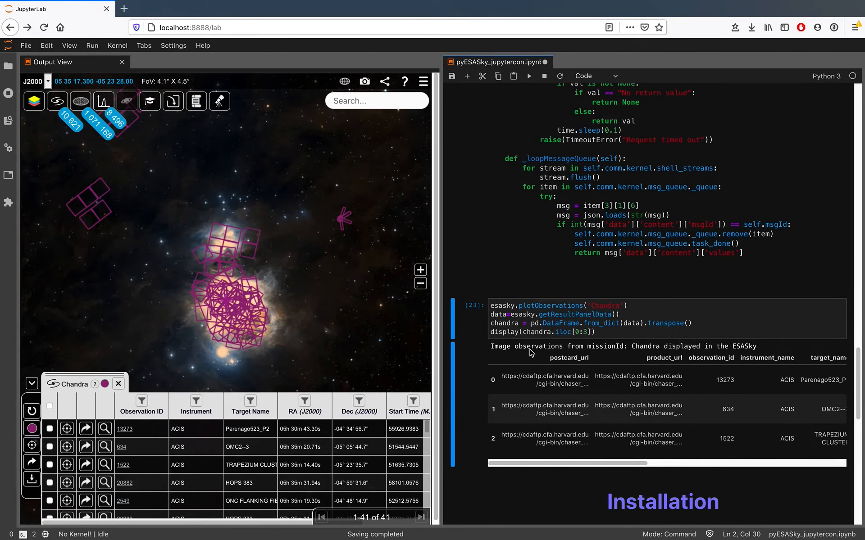
mouse_move(485, 252)
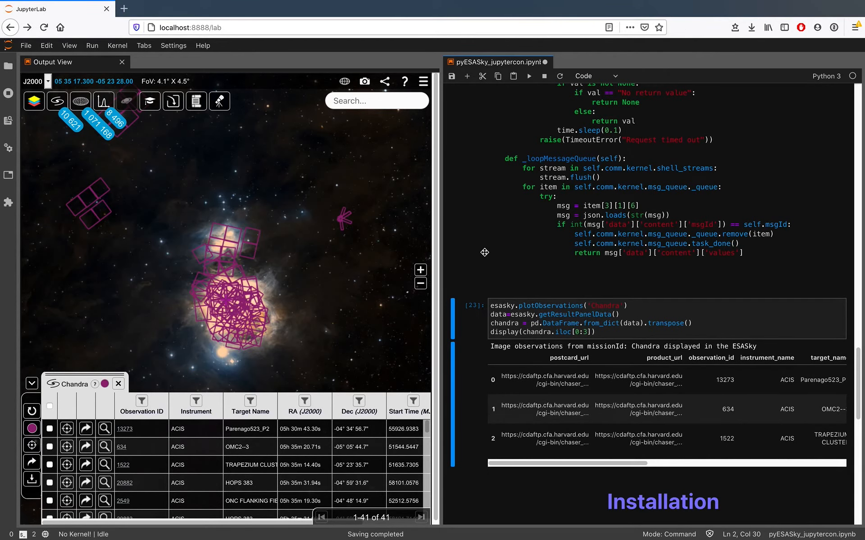
mouse_move(482, 247)
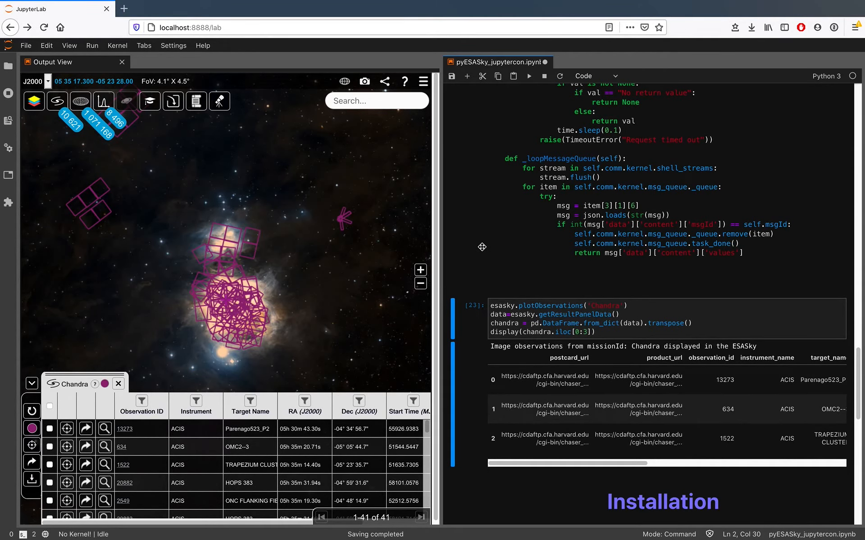
Step: Scroll down to the Installation section with pip and labextension install instructions for PyESASky
scroll("down", 3)
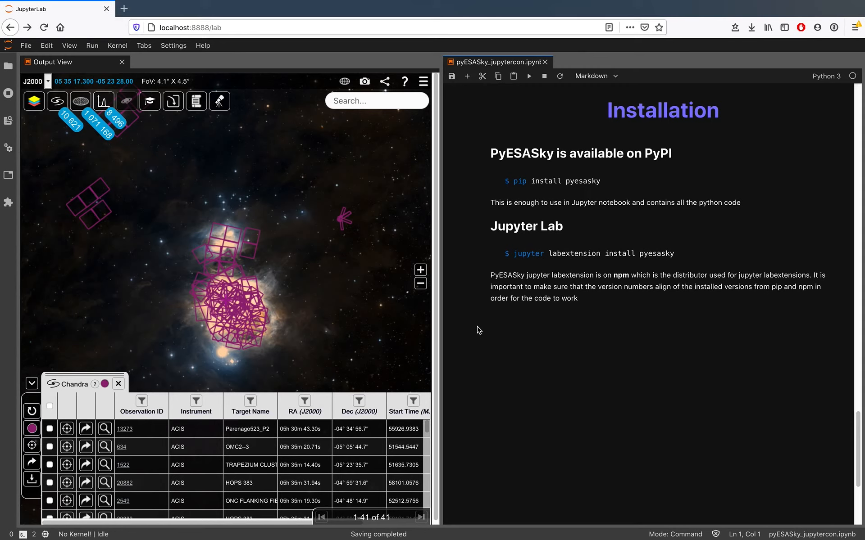
mouse_move(726, 257)
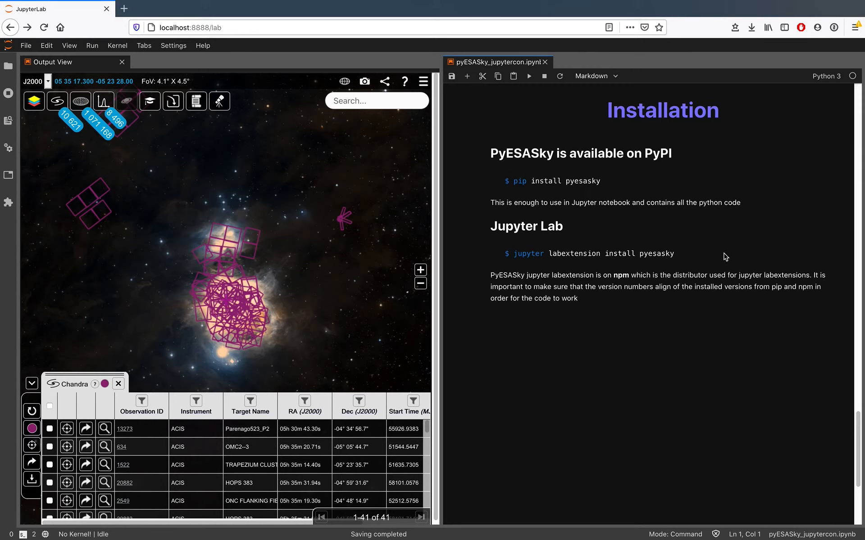